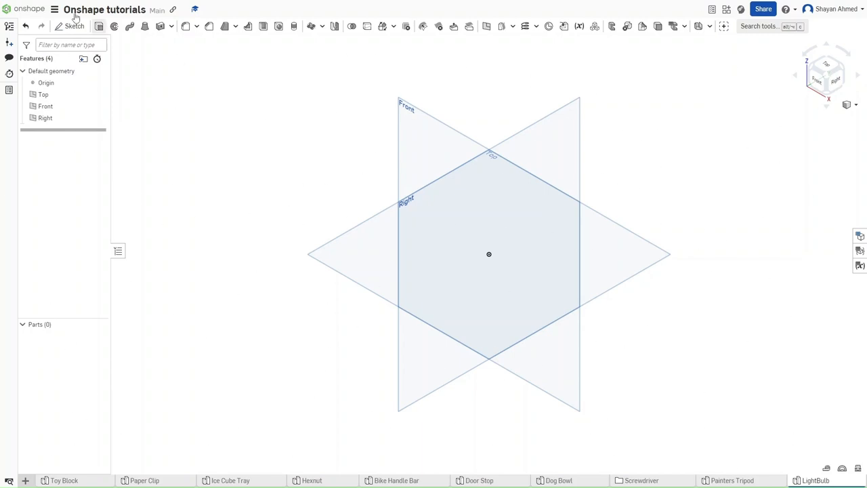
Set the workspace default length unit to Millimeter in Workspace units
click(55, 8)
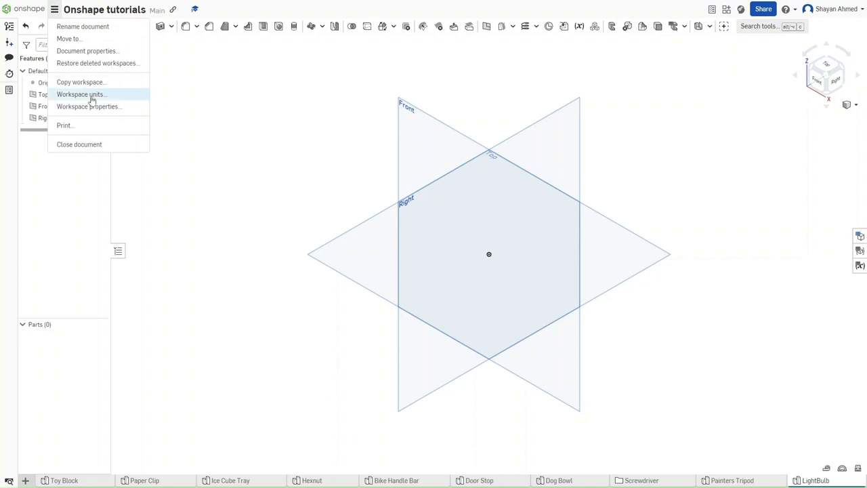
click(82, 94)
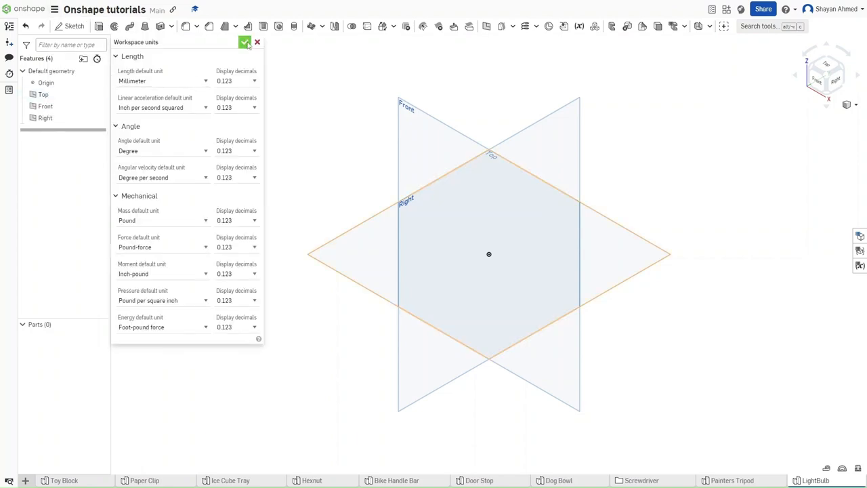
click(244, 42)
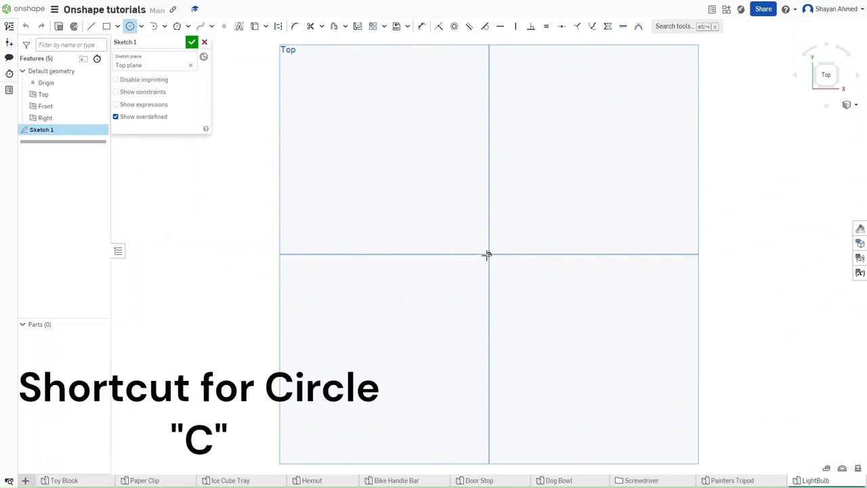
Draw a Ø44 circle at the Top-plane origin and close the sketch
click(489, 255)
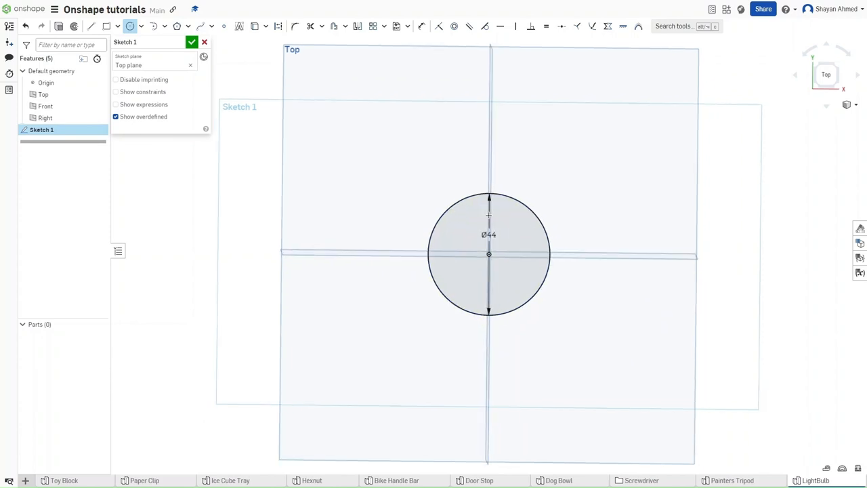
key(shift+7)
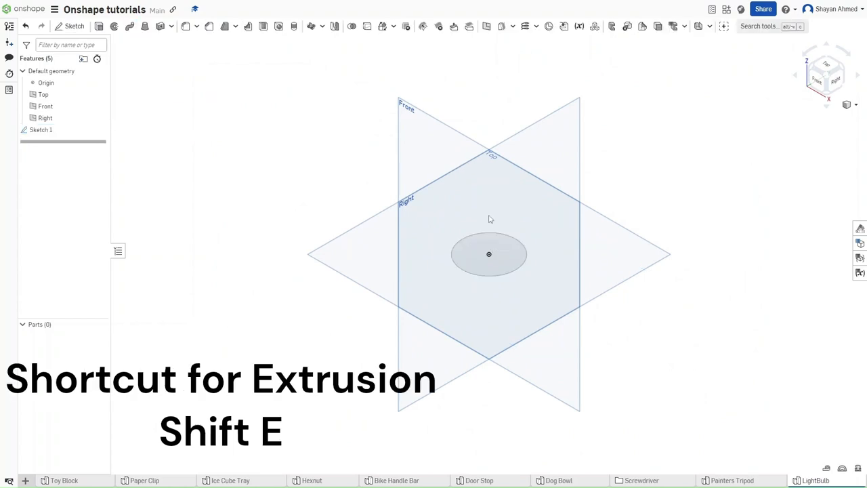
Extrude the Ø44 circle as a surface into an open cylinder
key(shift+e)
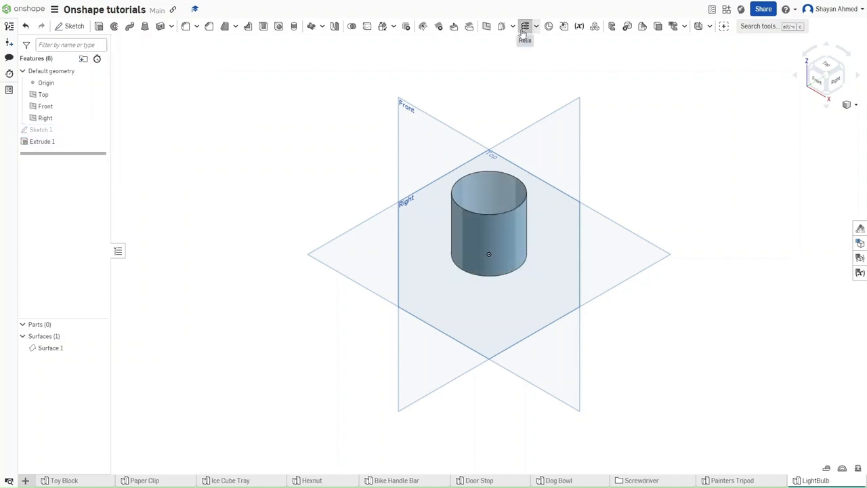
Create a helix on the cylinder face with the Turns and Height end condition
click(526, 25)
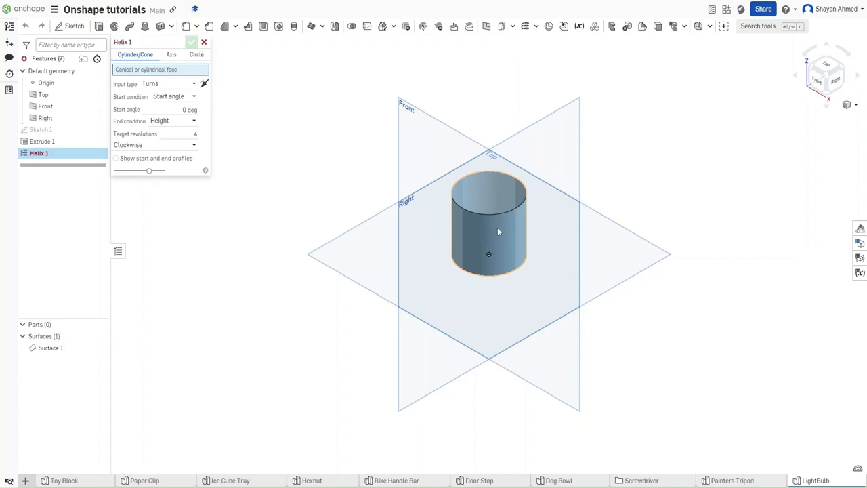
click(489, 230)
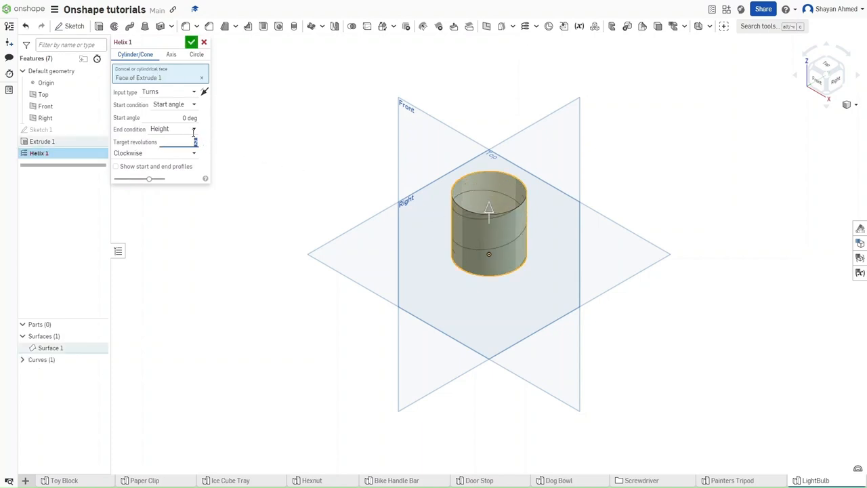
mouse_move(160, 128)
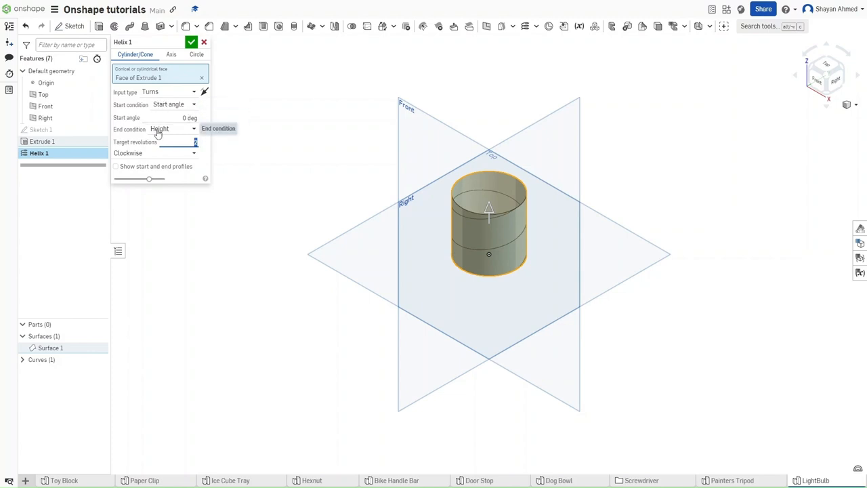
mouse_move(146, 136)
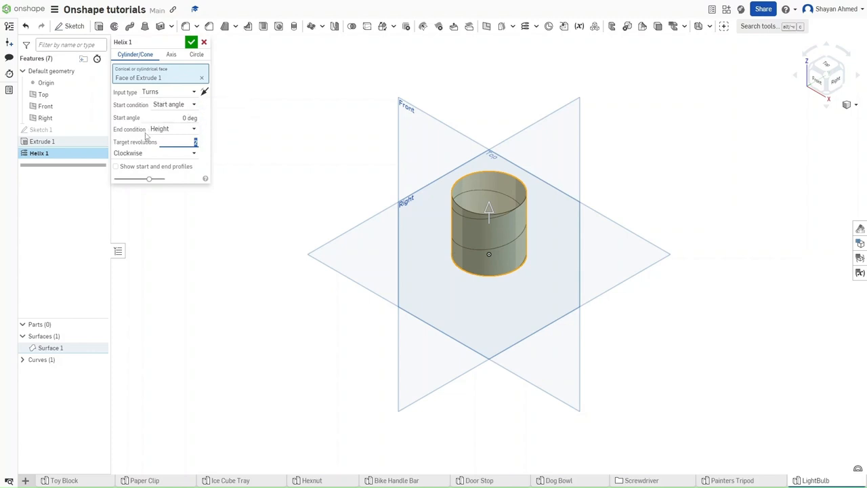
mouse_move(156, 109)
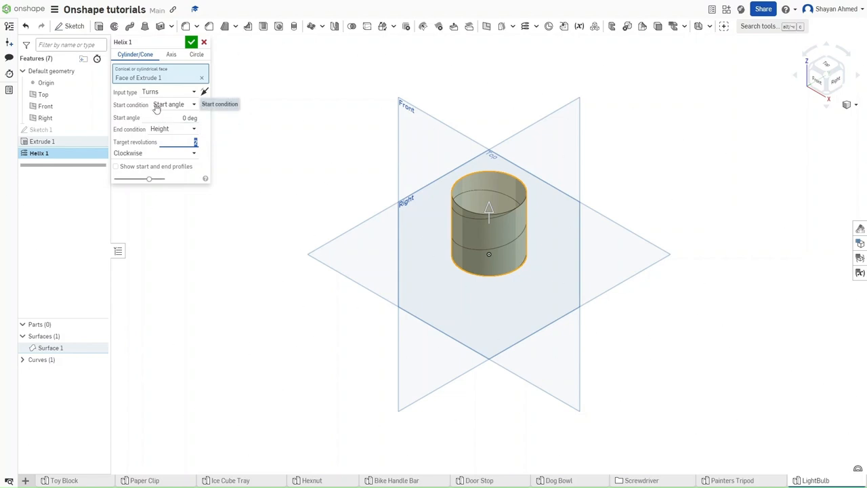
click(192, 42)
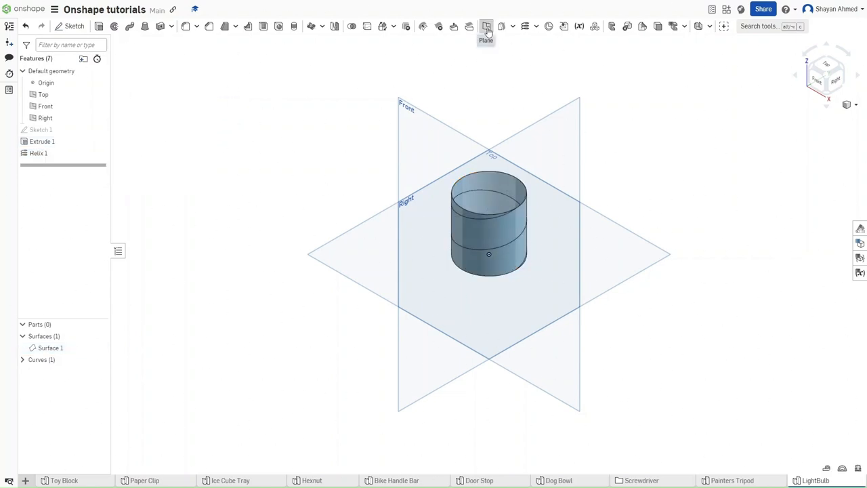
Create a Curve point plane at the helix's top end vertex, normal to the helix edge
click(484, 26)
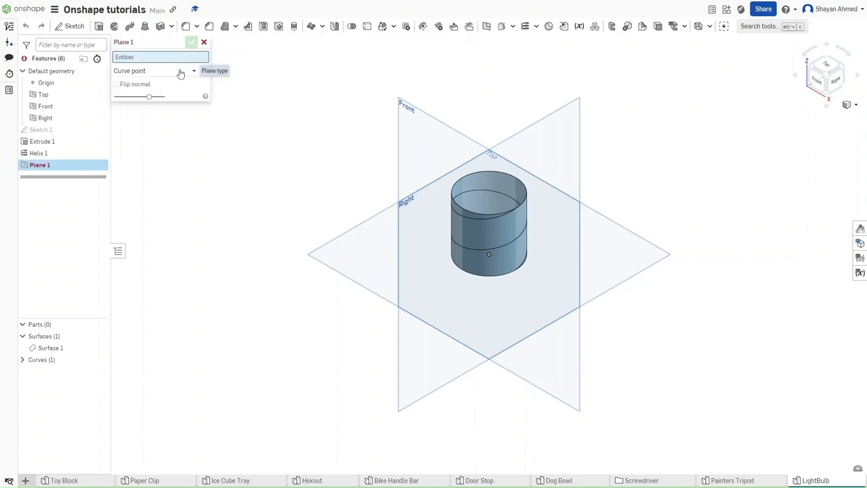
mouse_move(152, 128)
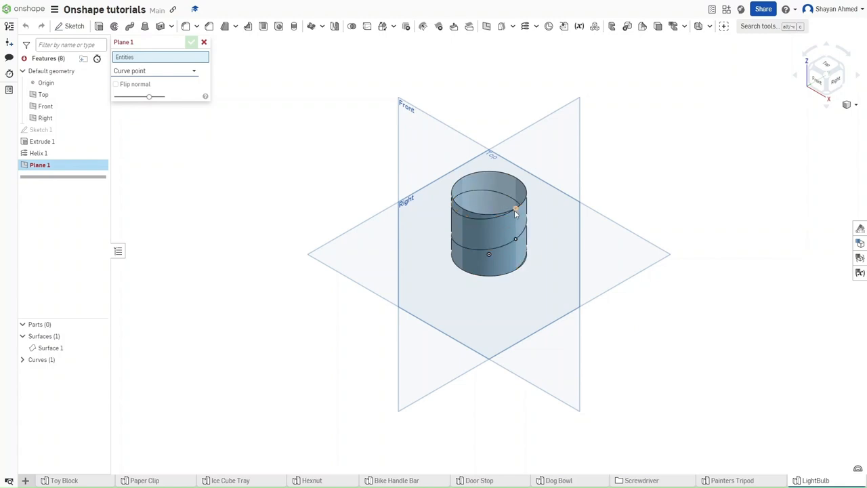
click(514, 209)
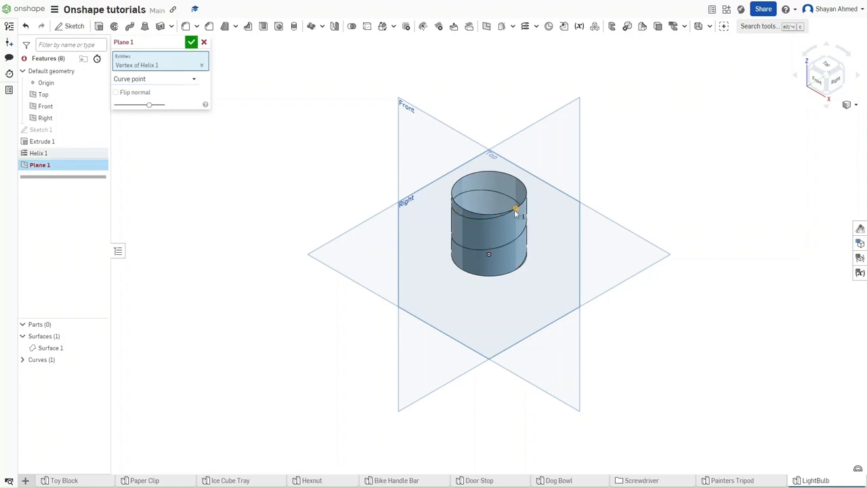
click(514, 210)
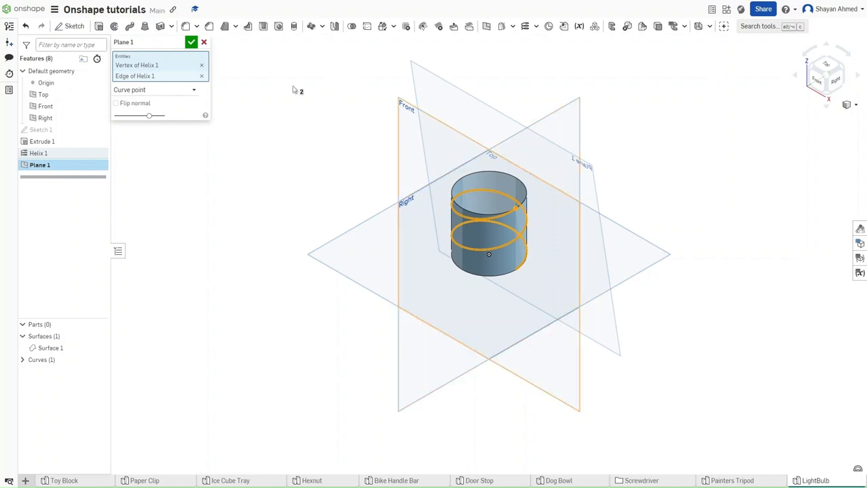
click(192, 42)
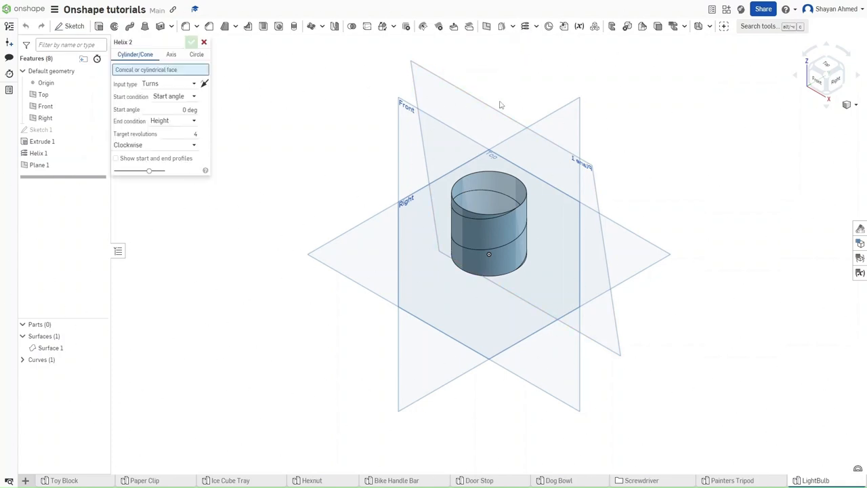
Create a second helix on the cylinder face with 180° start angle and 2 revolutions
click(488, 224)
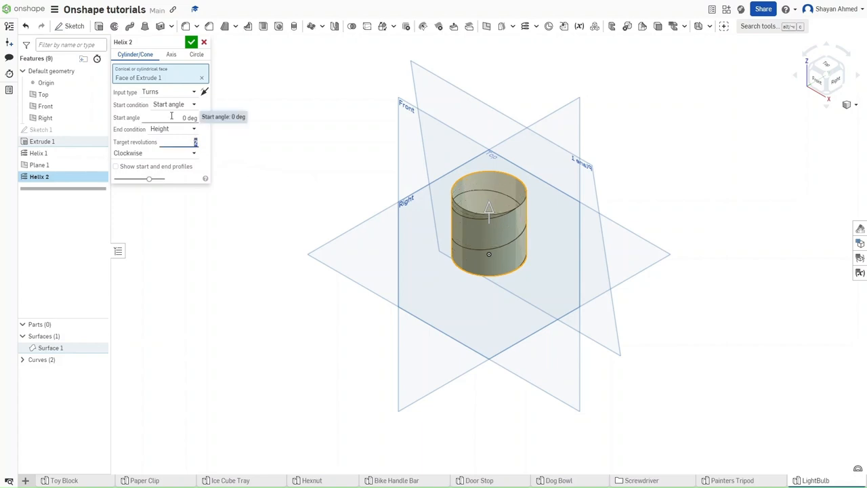
text(180)
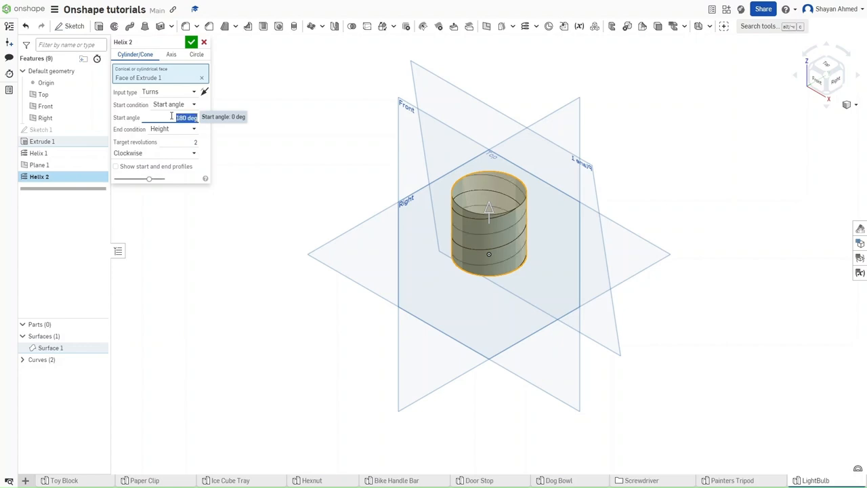
click(192, 41)
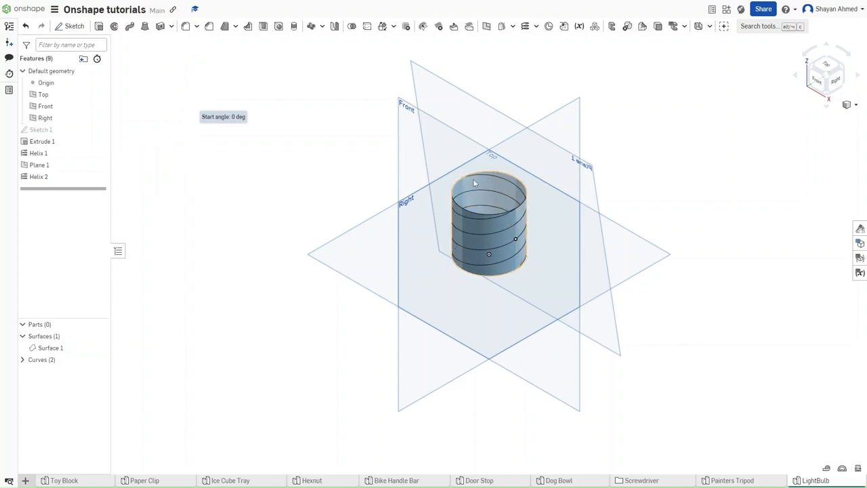
Connect the two helix top vertices with a 3D fit spline starting along Plane 1
click(535, 25)
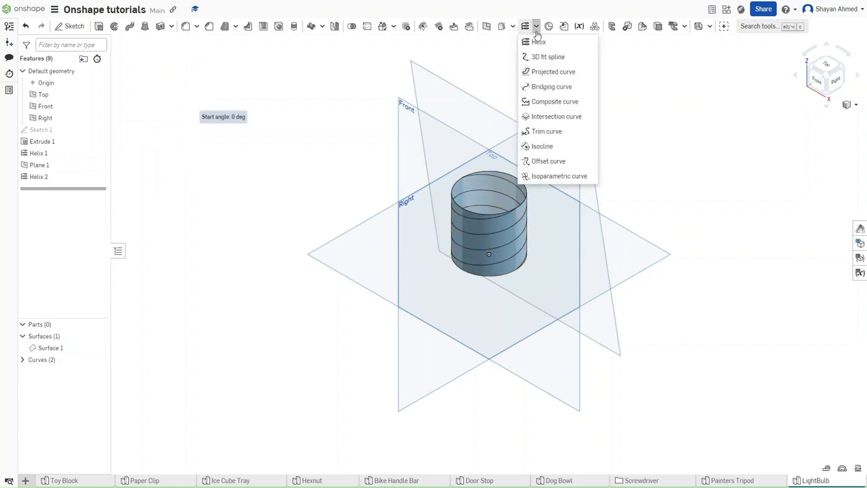
mouse_move(547, 57)
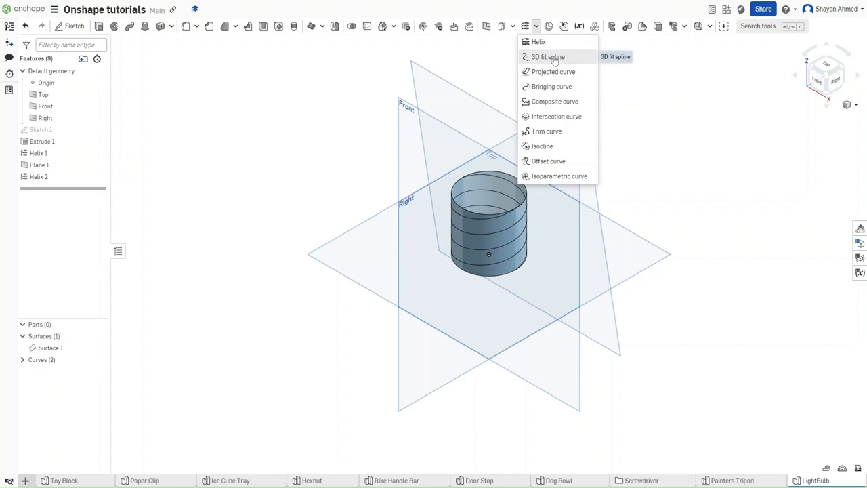
click(547, 57)
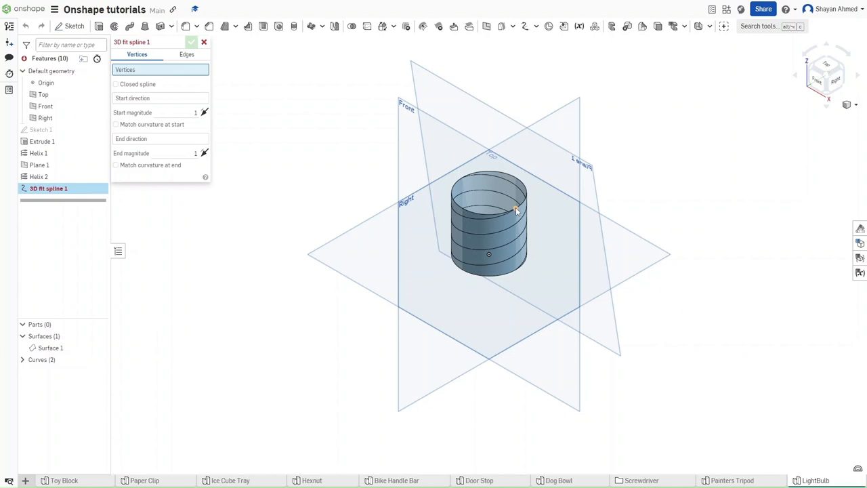
click(516, 209)
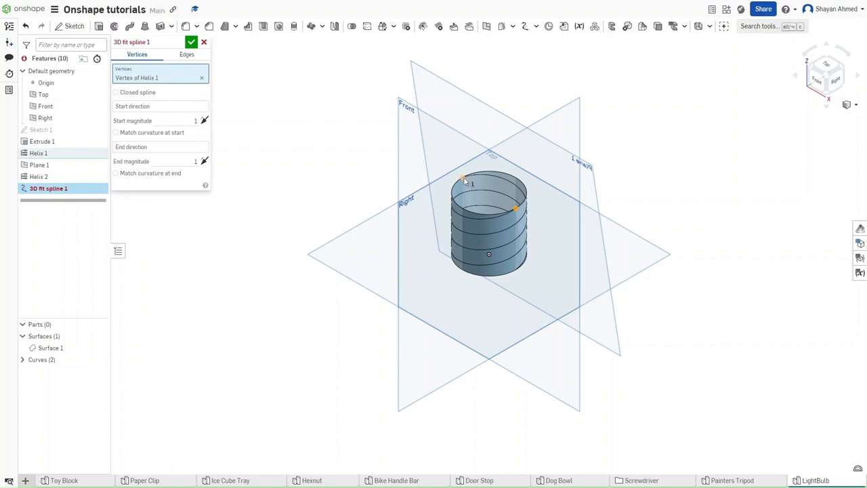
click(516, 207)
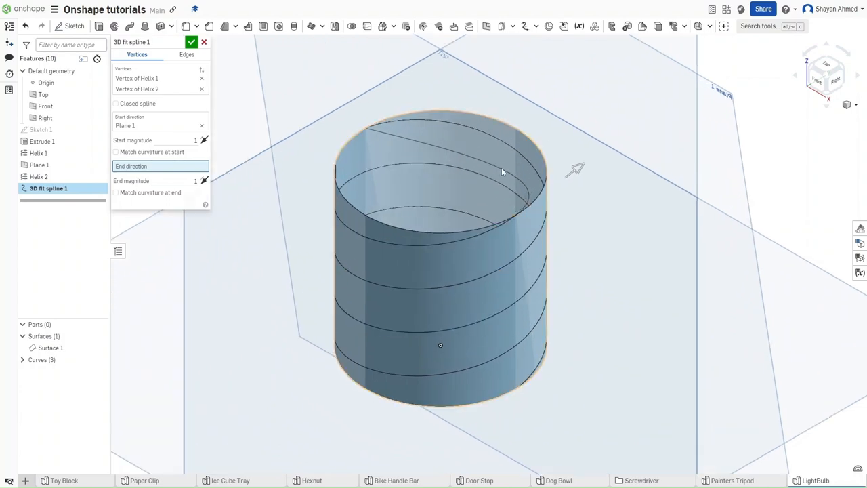
mouse_move(520, 186)
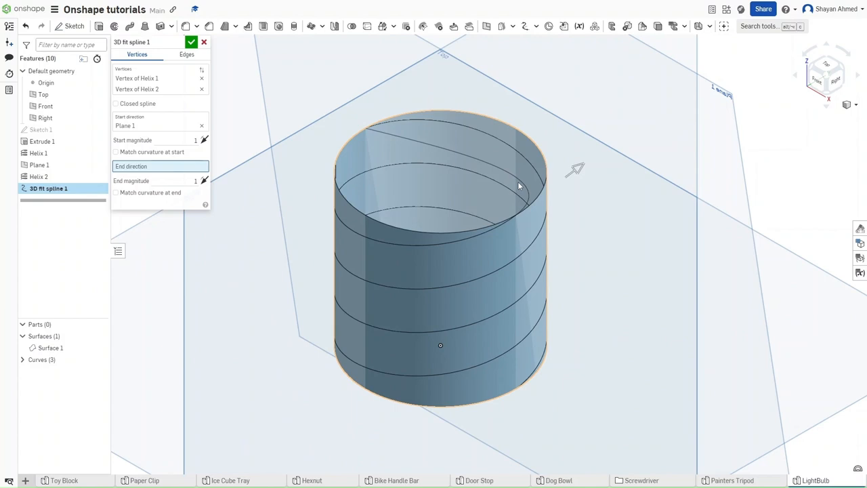
click(192, 42)
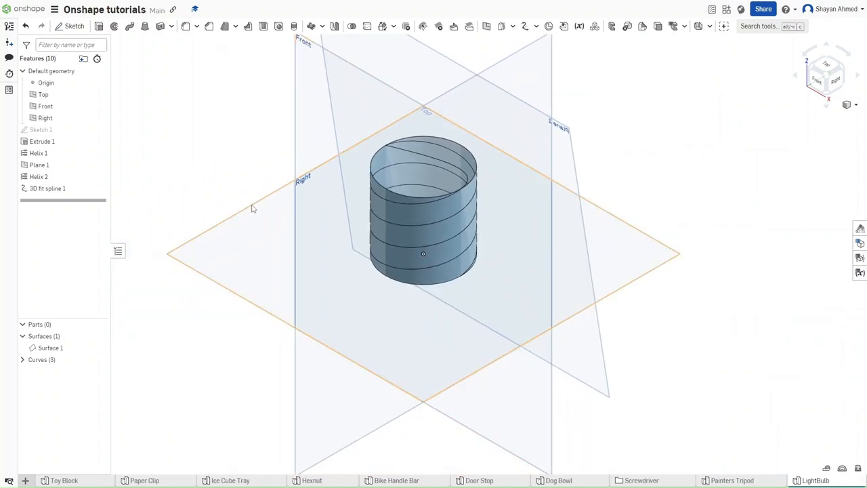
Create Plane 2 offset 18 mm from the Top plane in the opposite direction and select it
click(43, 95)
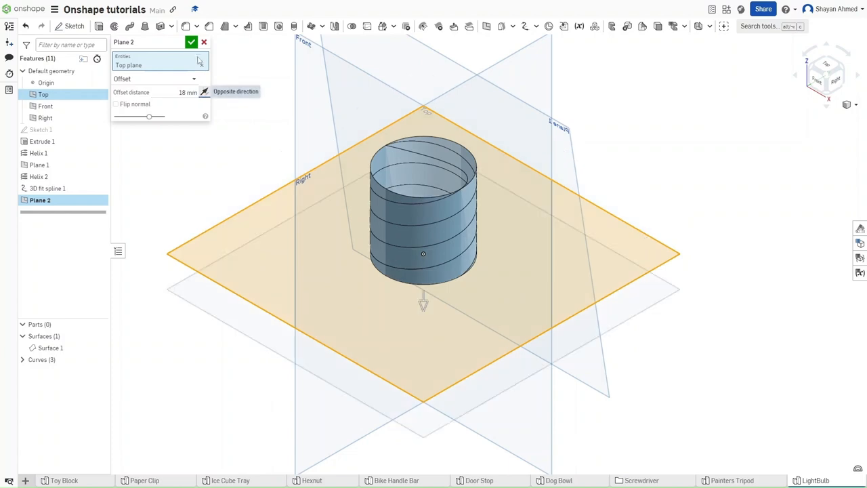
click(192, 42)
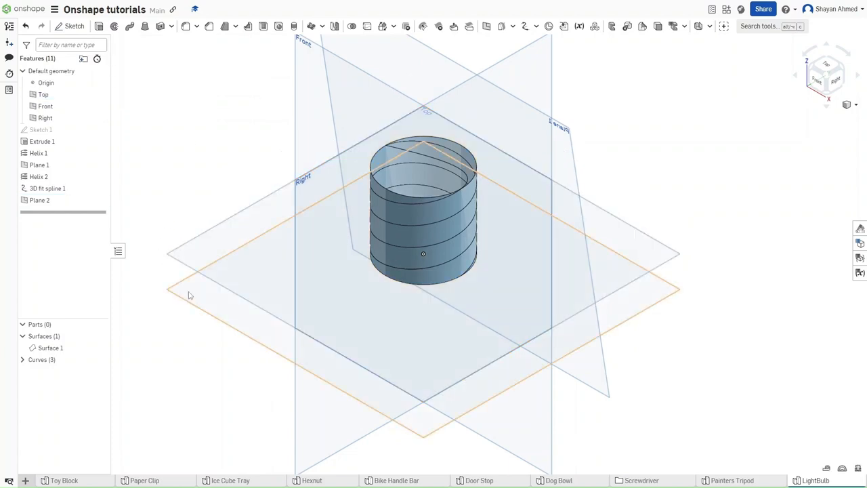
click(39, 200)
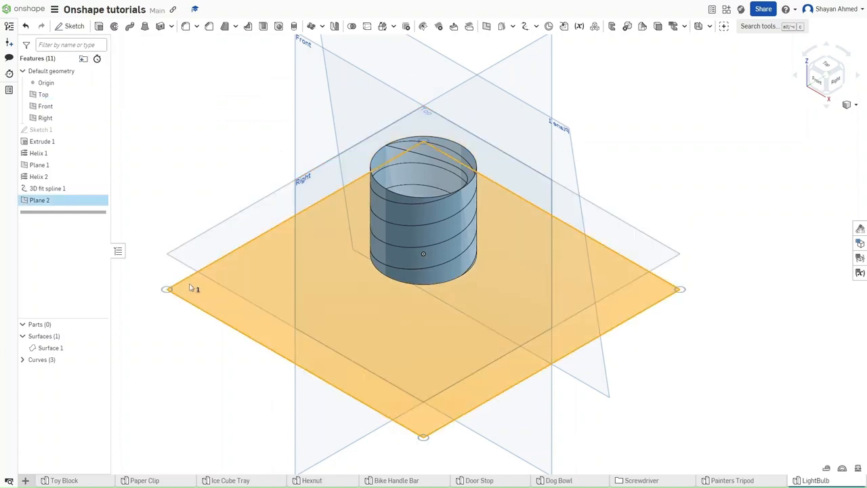
On Plane 2 sketch a Ø8.4 circle 8 from the origin at 60° with a construction line, then close it
click(73, 26)
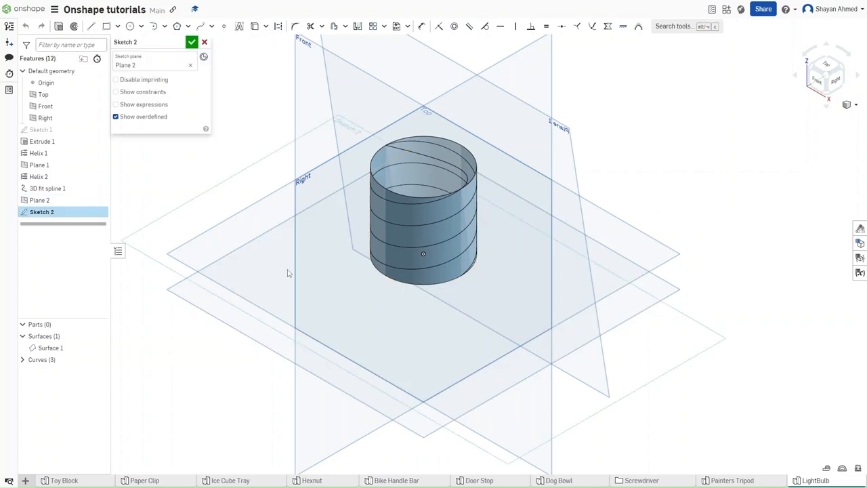
click(130, 26)
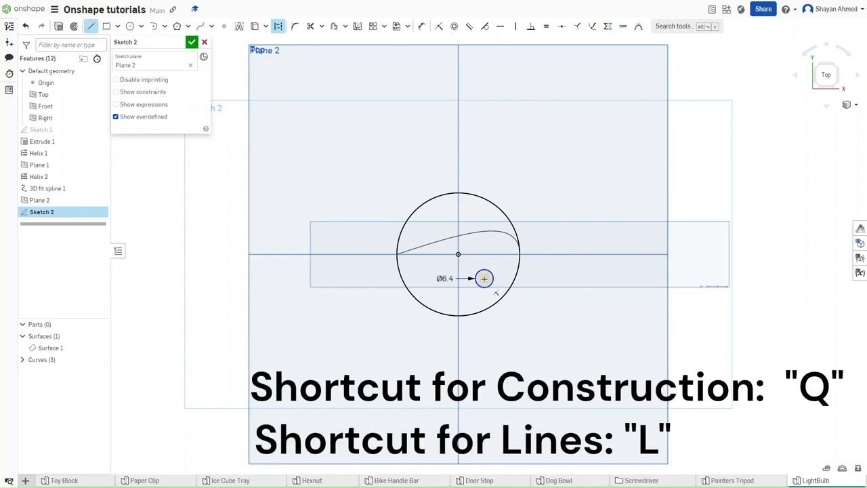
drag(458, 255, 484, 279)
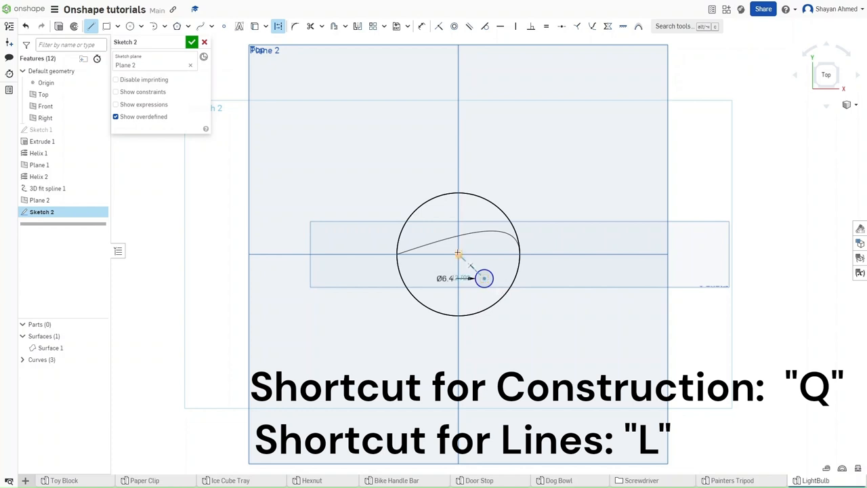
click(446, 279)
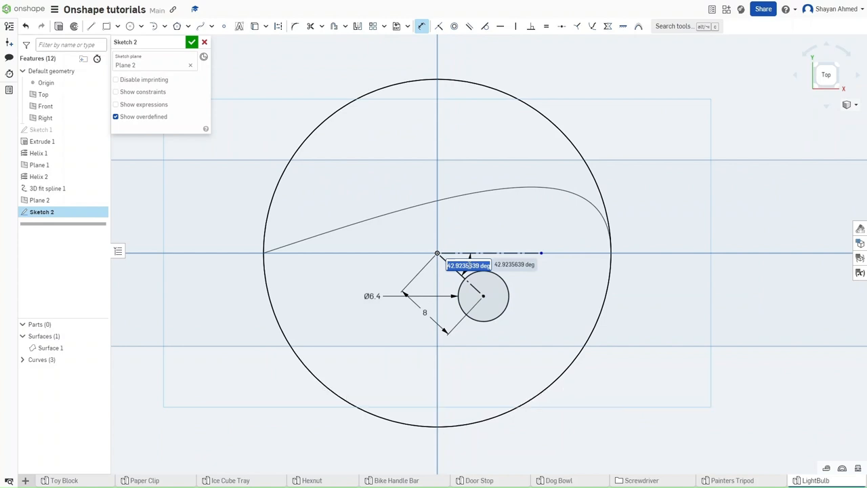
text(60°)
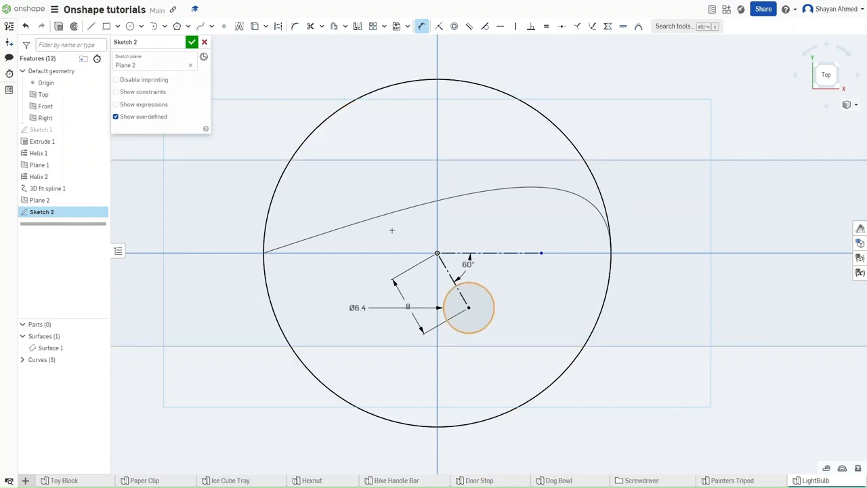
click(192, 42)
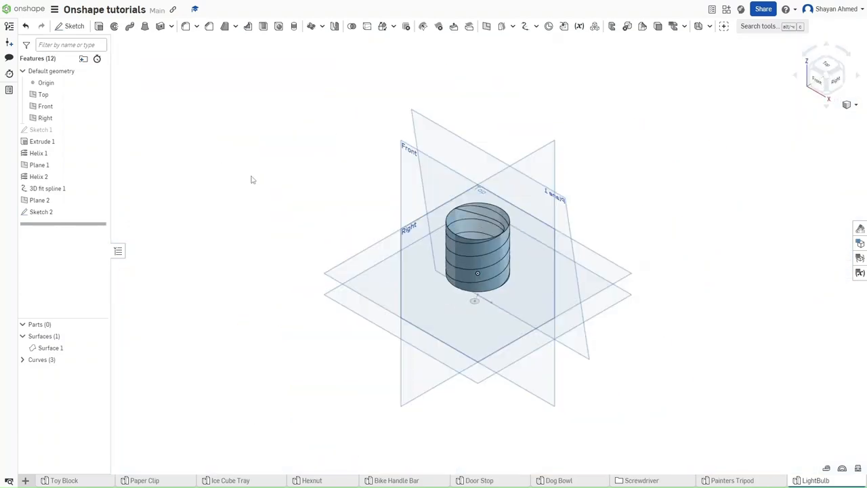
Hide Surface 1 and fit a 3D spline from the helix's lower end to the Sketch 2 point, ending along Plane 2
scroll(up, 3)
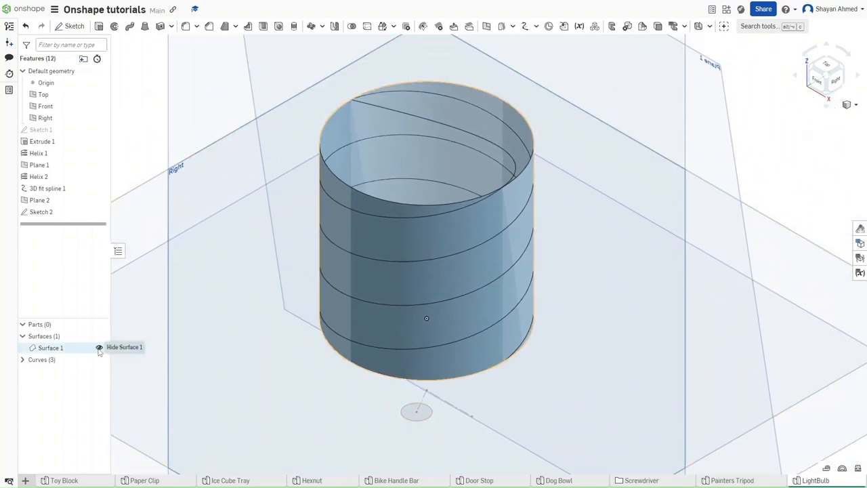
click(98, 346)
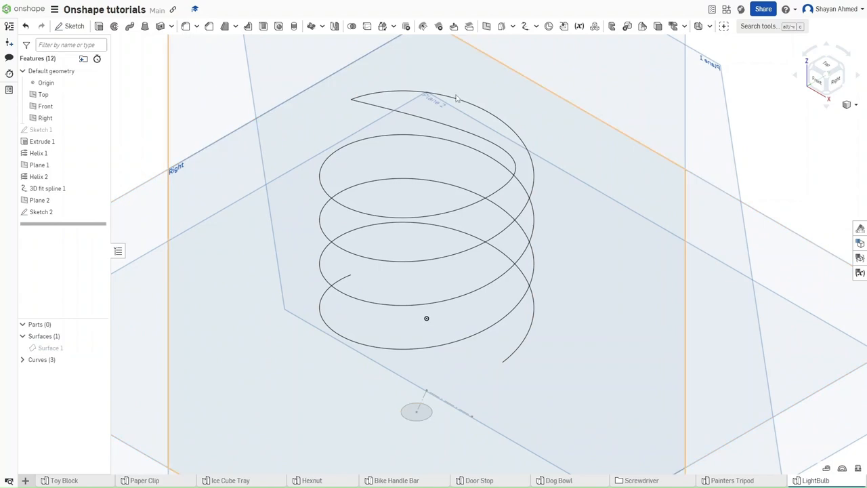
click(526, 26)
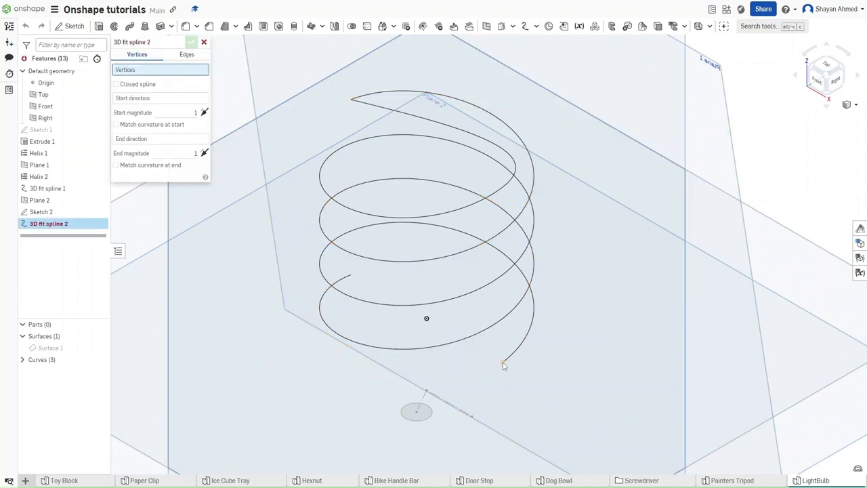
click(504, 363)
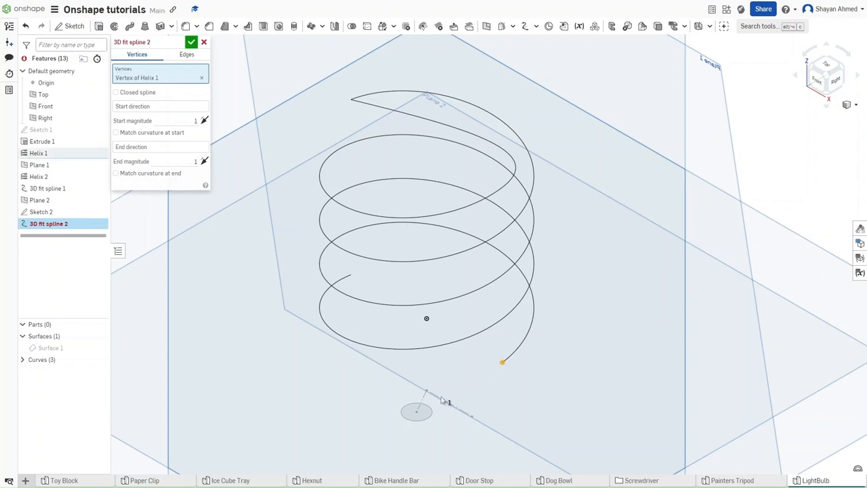
mouse_move(417, 414)
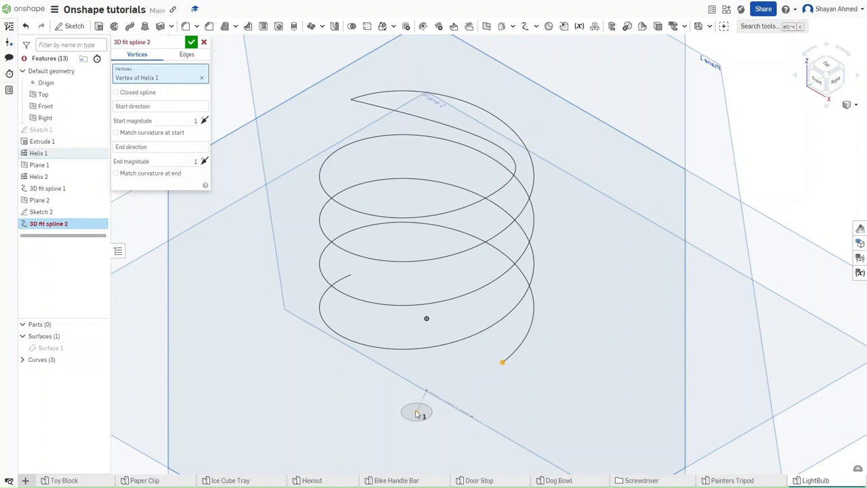
click(417, 411)
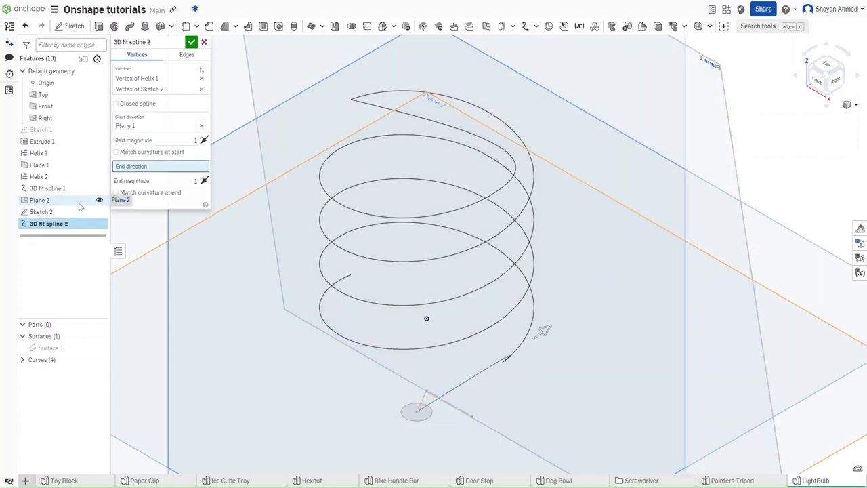
click(39, 201)
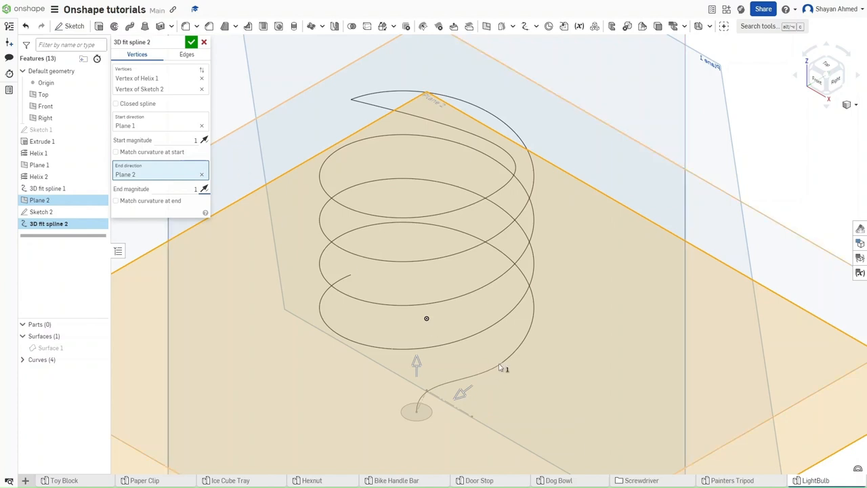
mouse_move(482, 374)
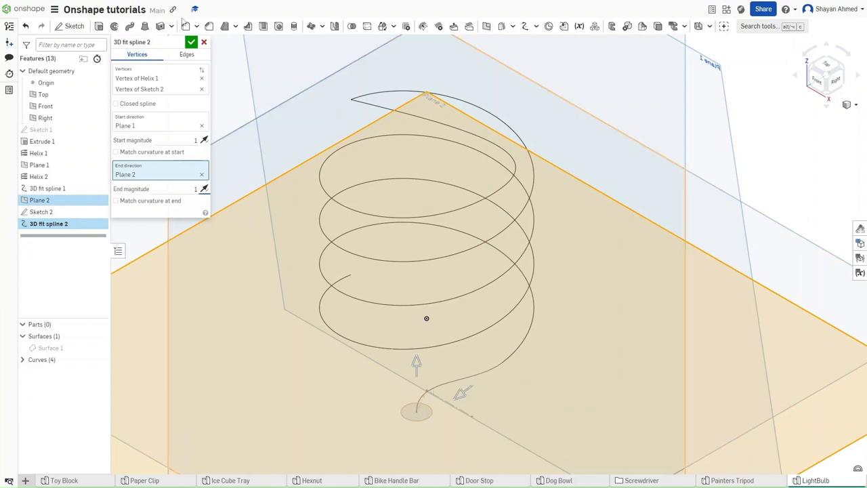
click(192, 42)
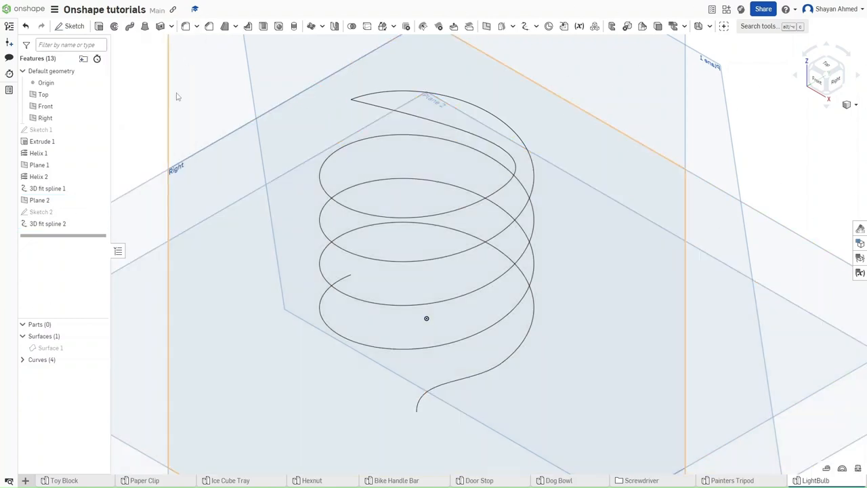
Create Sketch 3 on the Right plane with a short vertical line at the spline's end as an axis
scroll(down, 3)
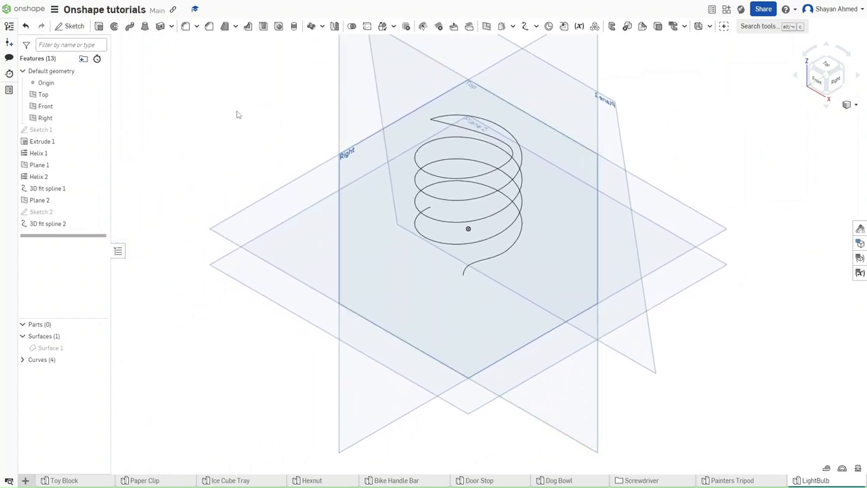
click(73, 26)
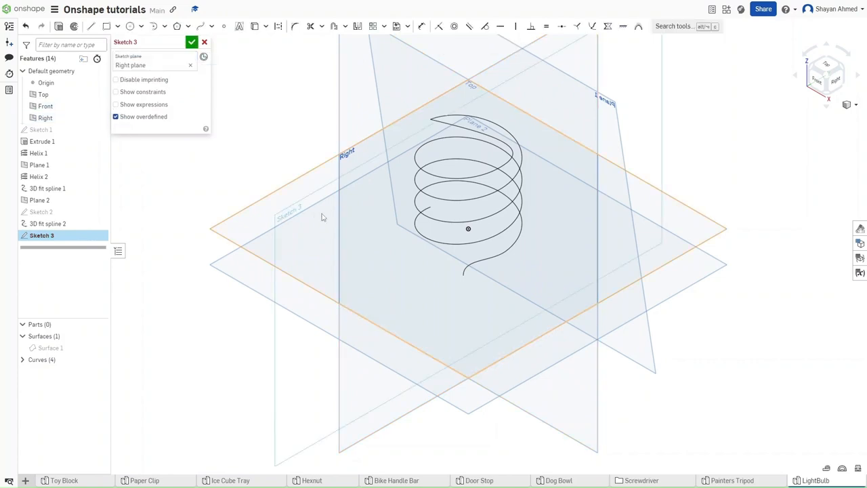
click(90, 26)
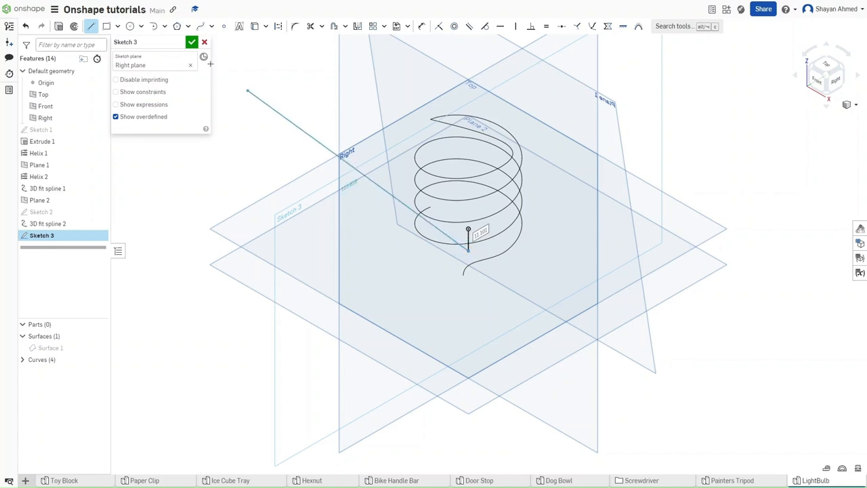
click(192, 40)
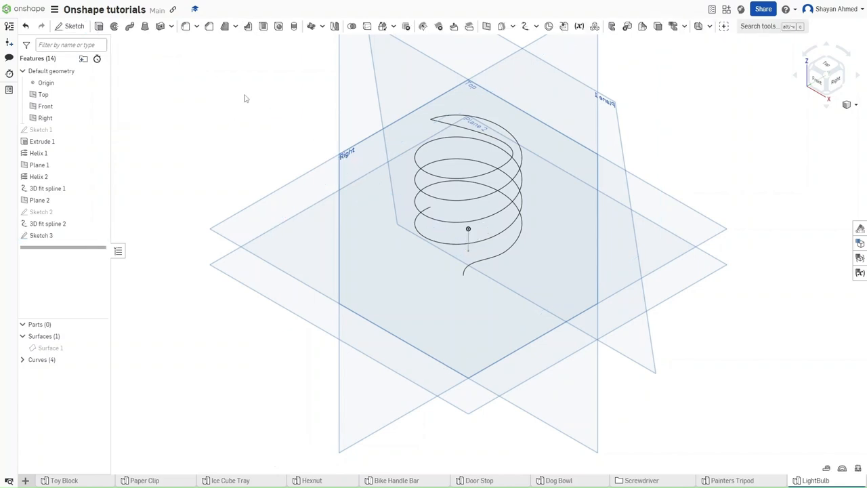
mouse_move(312, 25)
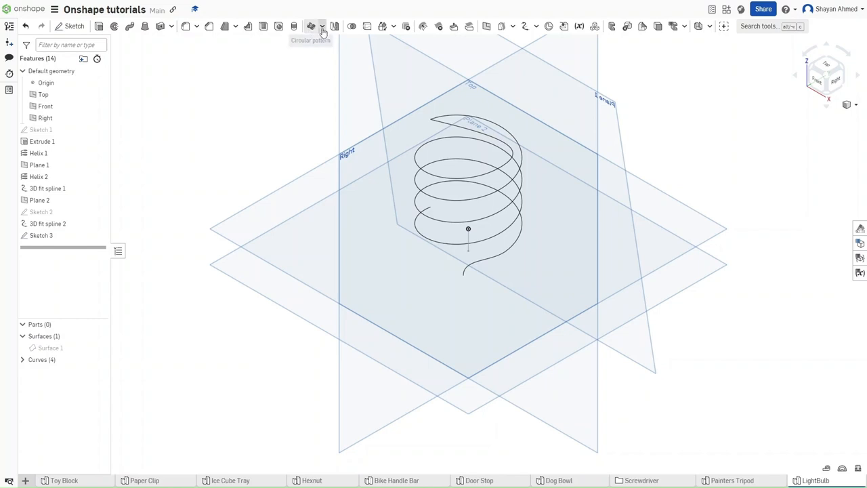
Circular-pattern the curve 360° with equal spacing around the Sketch 3 line
click(312, 25)
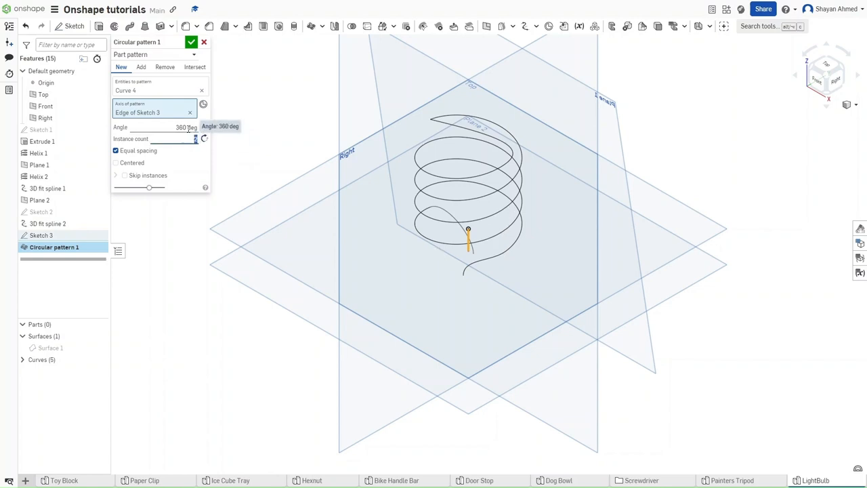
click(193, 42)
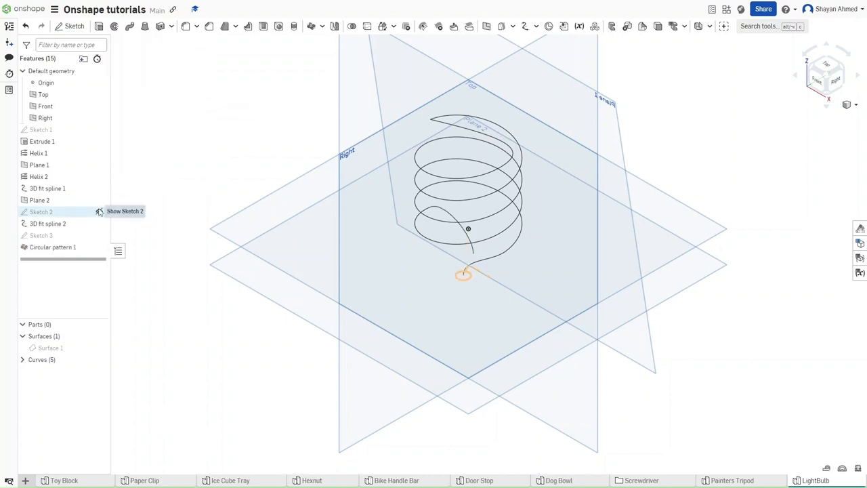
Sweep the Sketch 2 circle along Curves 1–5 to form the solid coil tube, Part 1
click(99, 211)
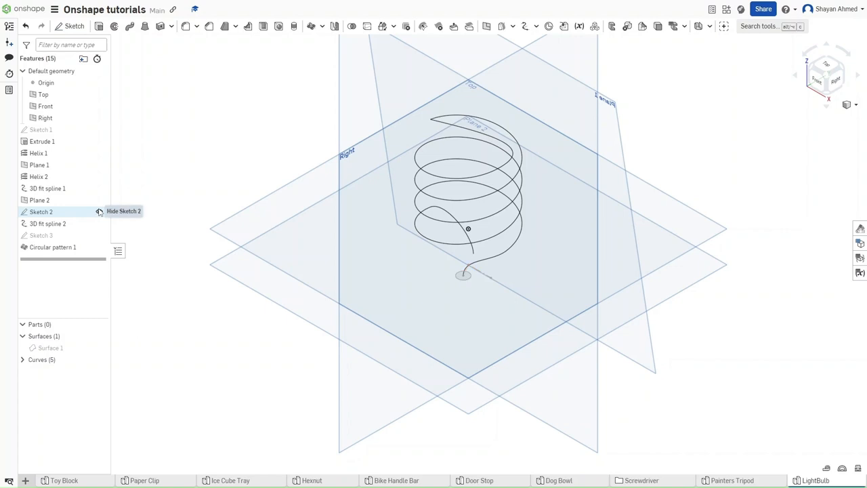
mouse_move(231, 140)
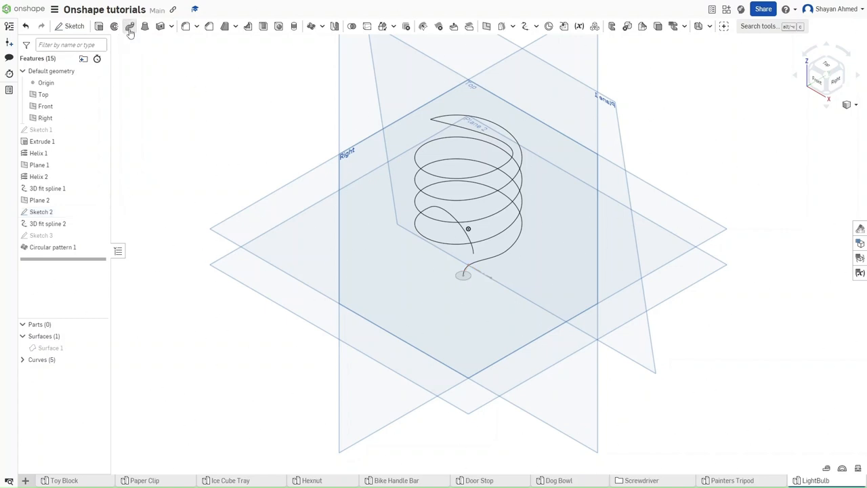
click(130, 26)
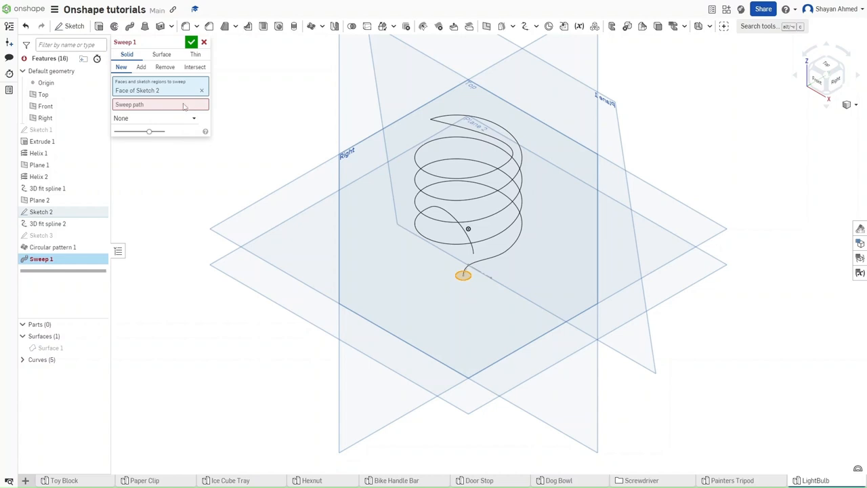
click(486, 262)
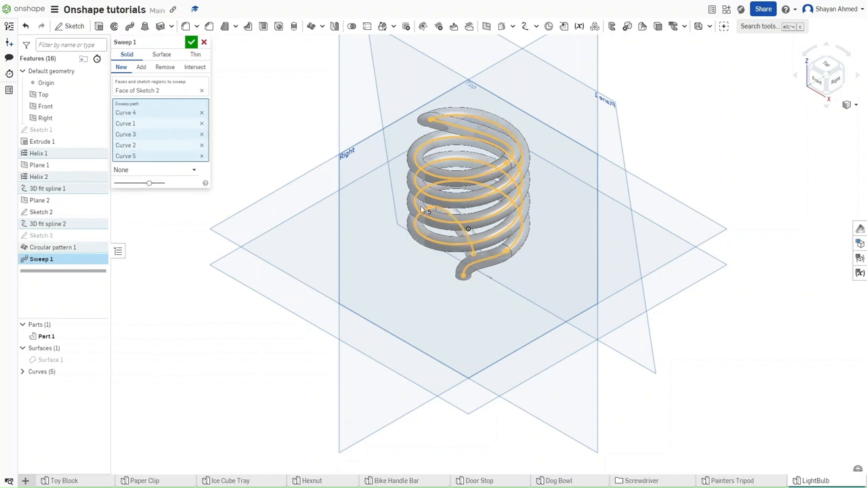
click(192, 42)
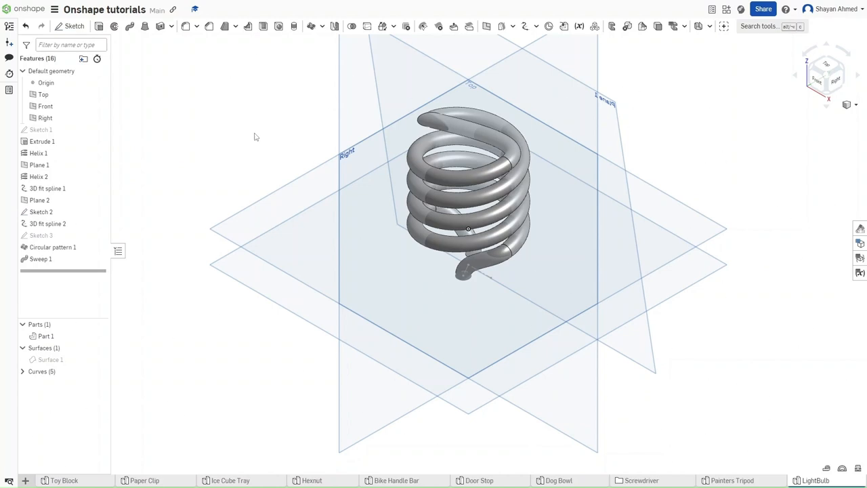
click(40, 201)
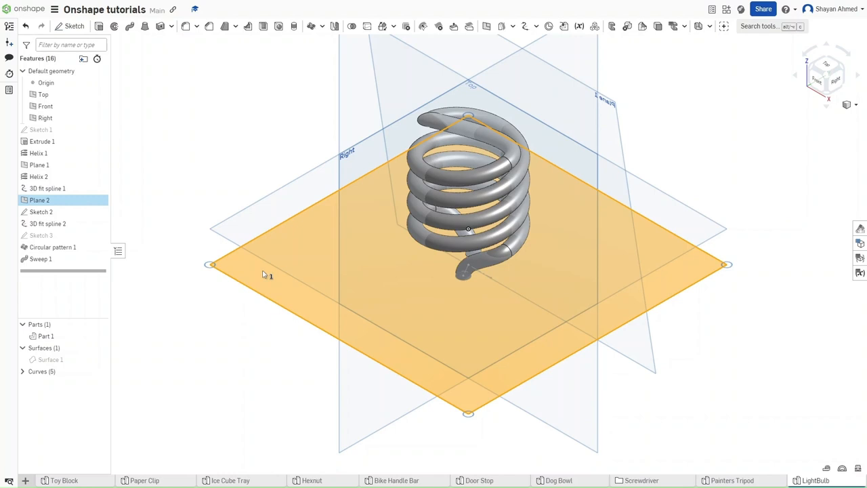
Start Sketch 4 on Plane 2, viewed from below, and bring the tube end outlines into it
click(70, 26)
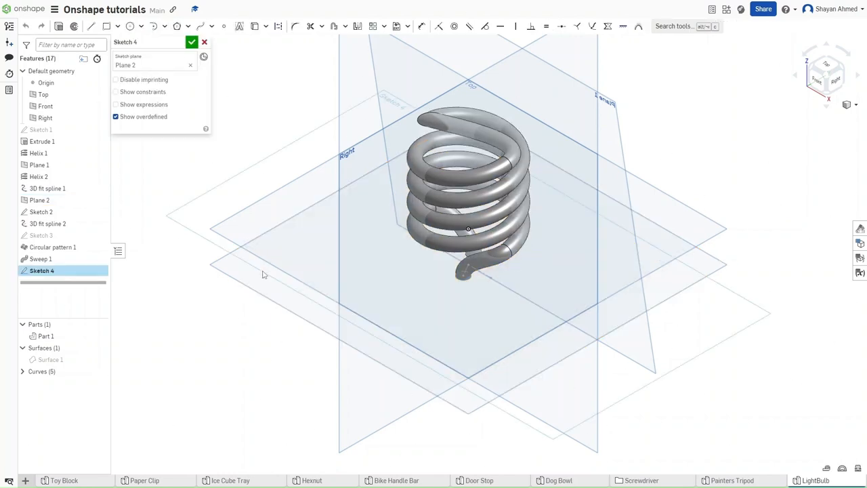
key(shift+6)
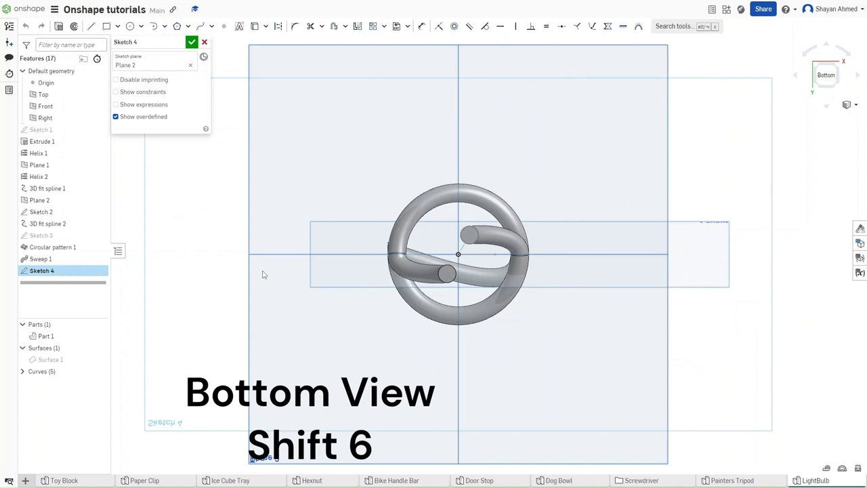
key(p)
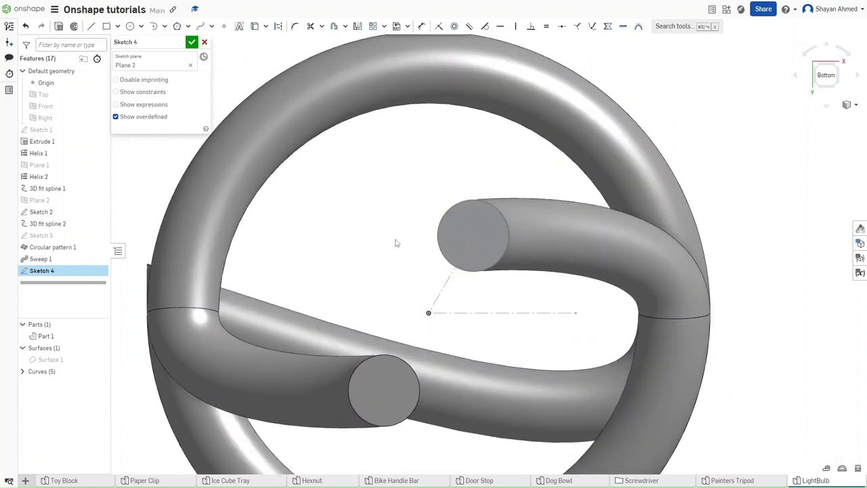
click(255, 26)
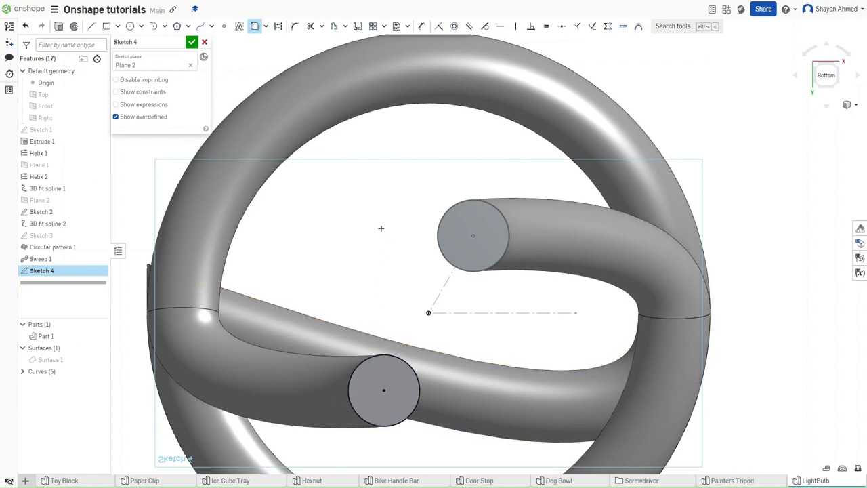
mouse_move(255, 27)
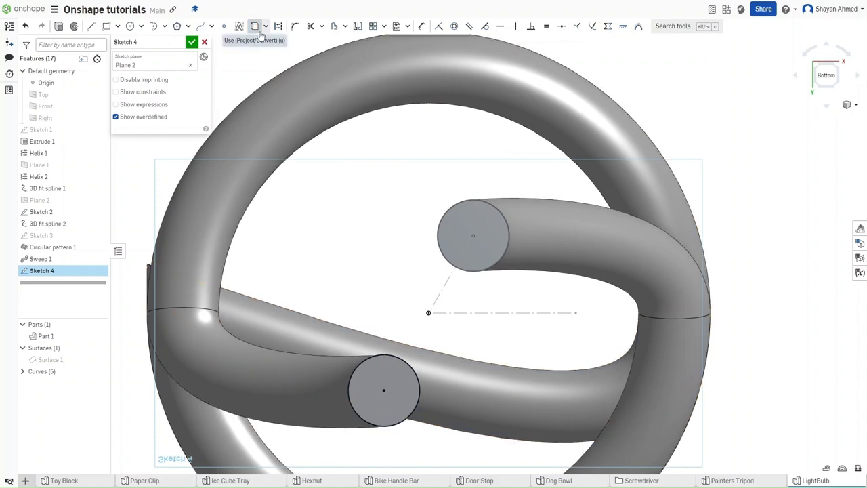
mouse_move(334, 26)
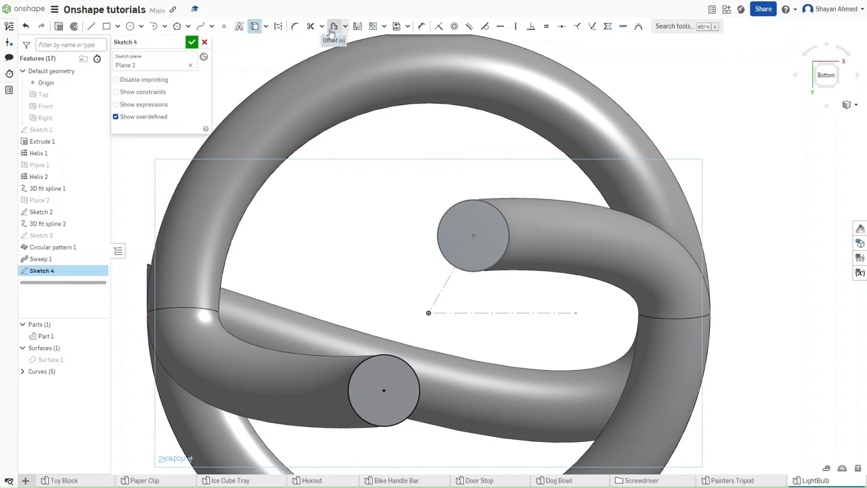
mouse_move(333, 25)
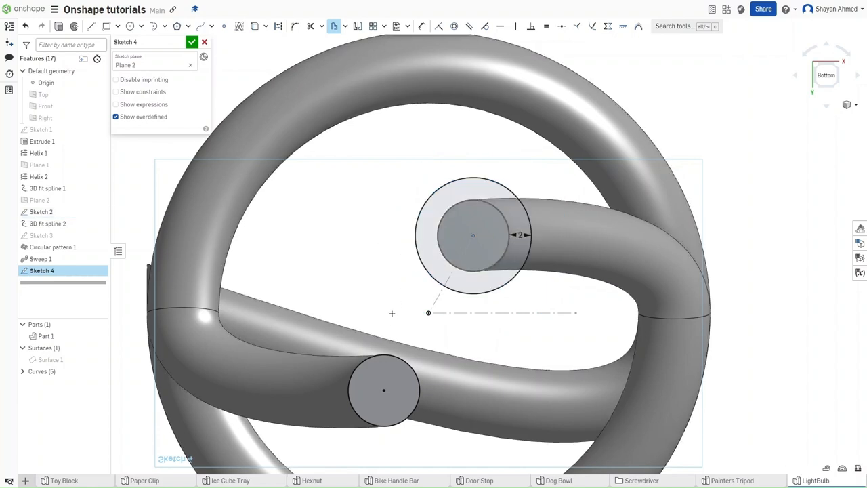
Draw a circle around each tube end and a 32 mm outer circle, then close Sketch 4
click(385, 390)
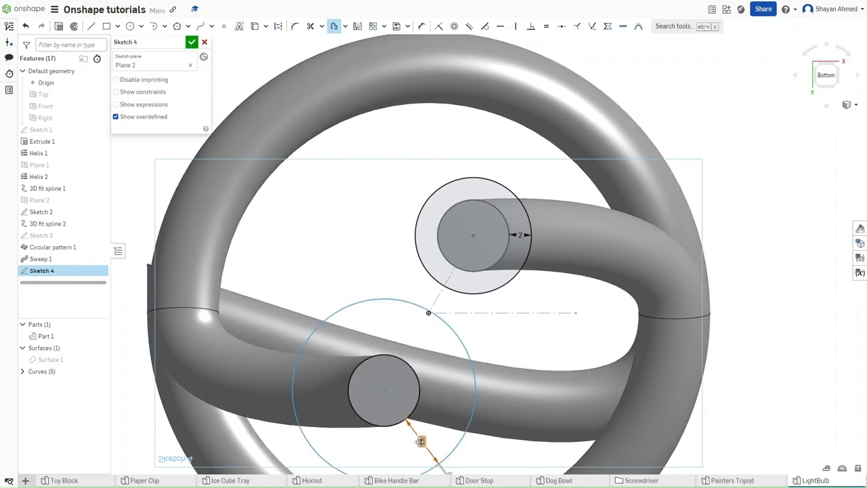
click(384, 390)
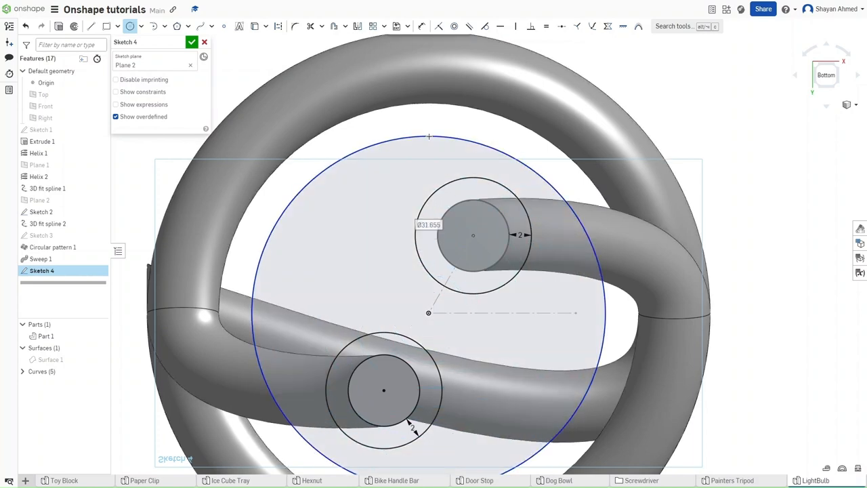
text(32)
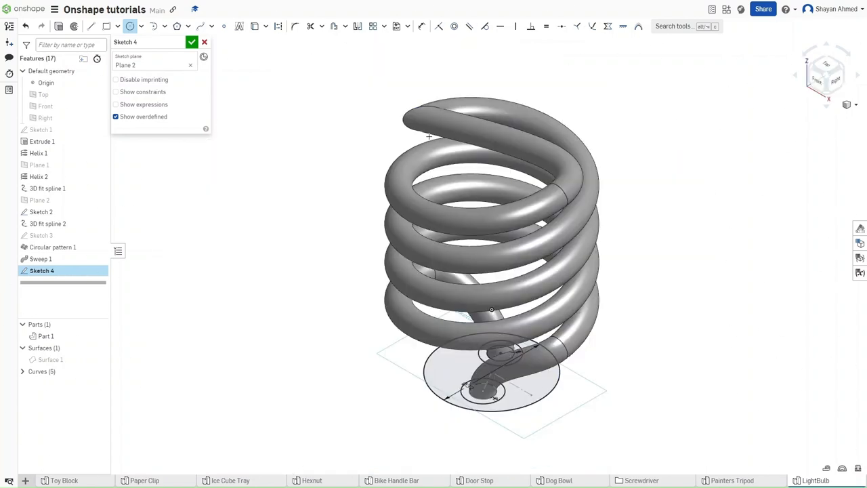
click(192, 42)
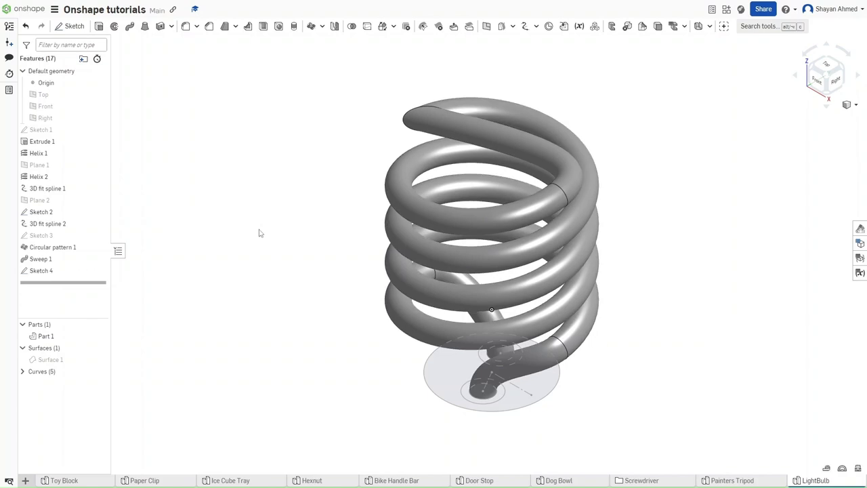
Extrude the two rings around the tube ends from Sketch 4 as solids (Extrude 2)
key(shift+e)
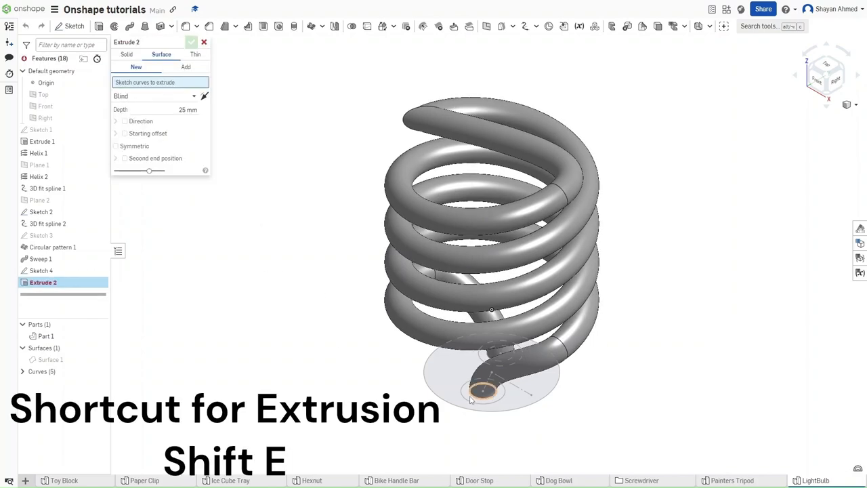
click(482, 391)
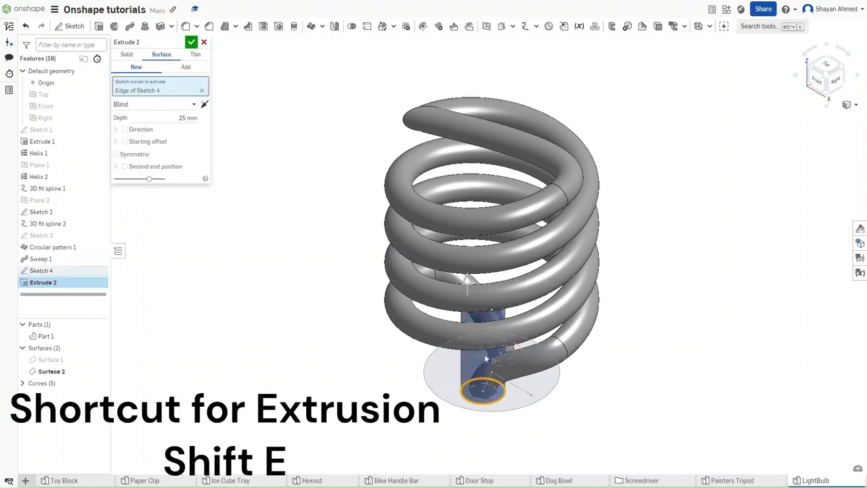
click(501, 352)
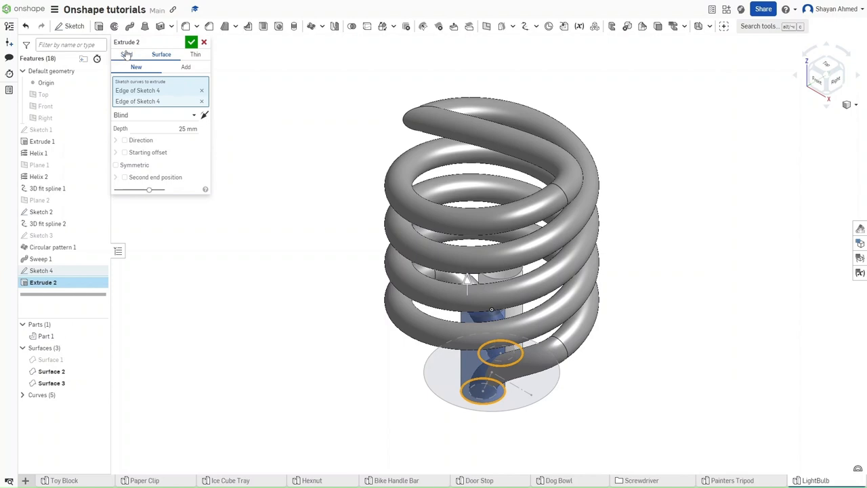
click(127, 54)
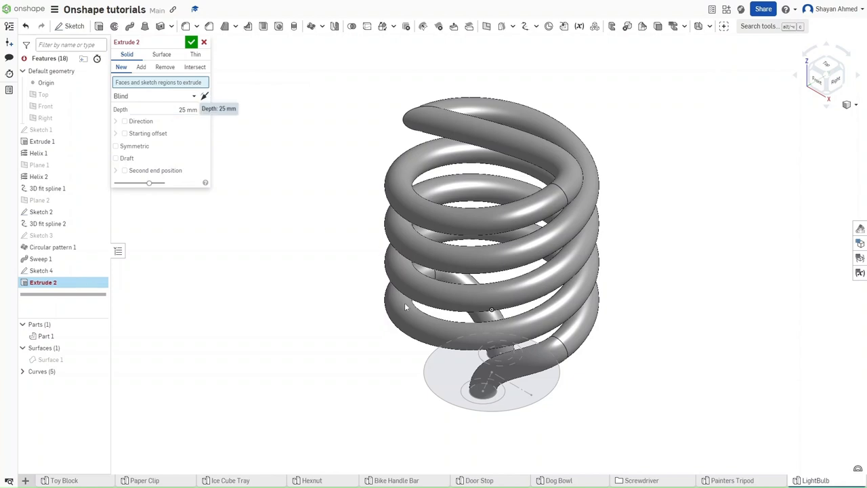
click(483, 392)
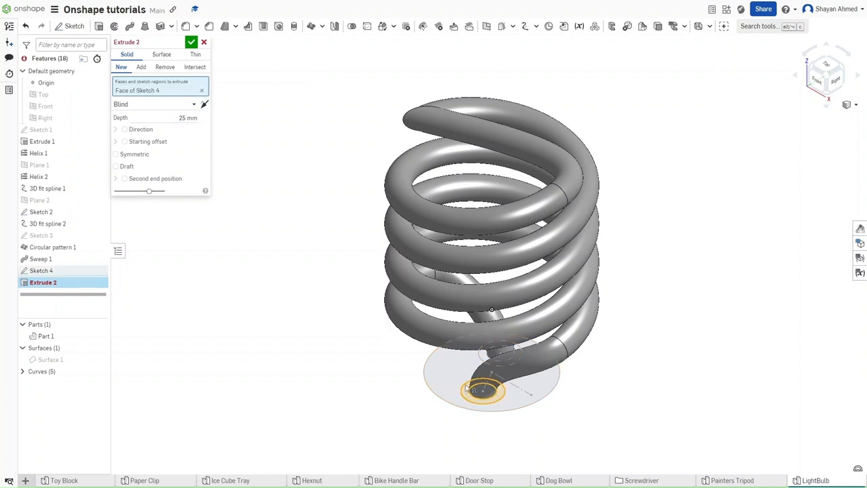
click(141, 66)
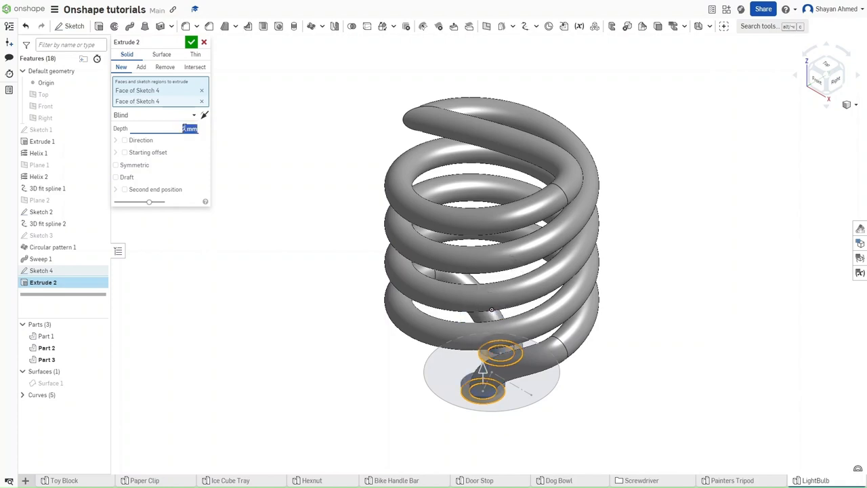
click(193, 42)
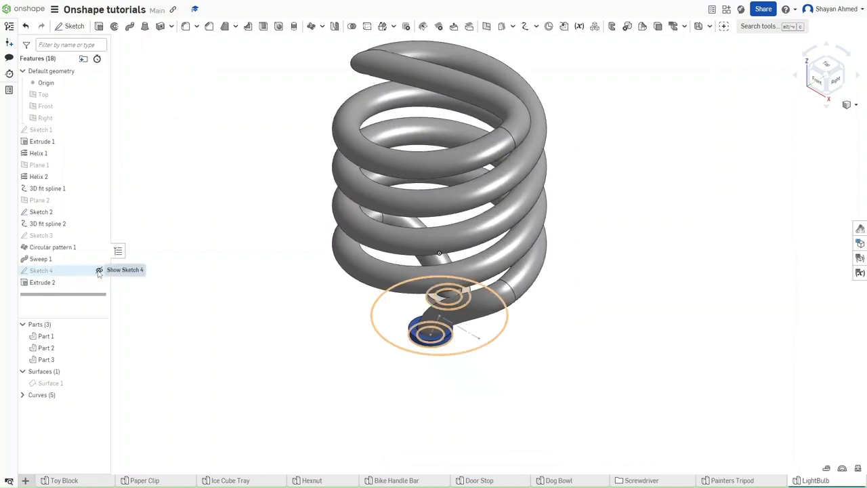
Extrude the large base disc 25 mm downward beneath the coil (Extrude 3) and hide Sketch 4
click(99, 270)
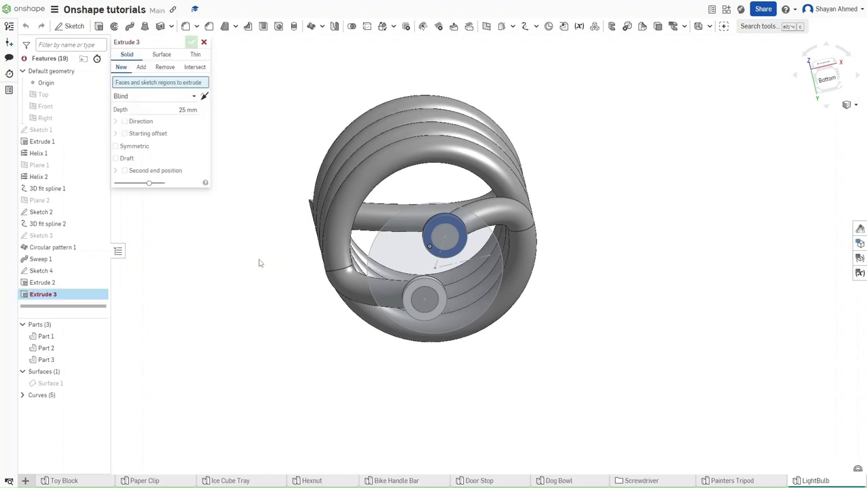
mouse_move(41, 271)
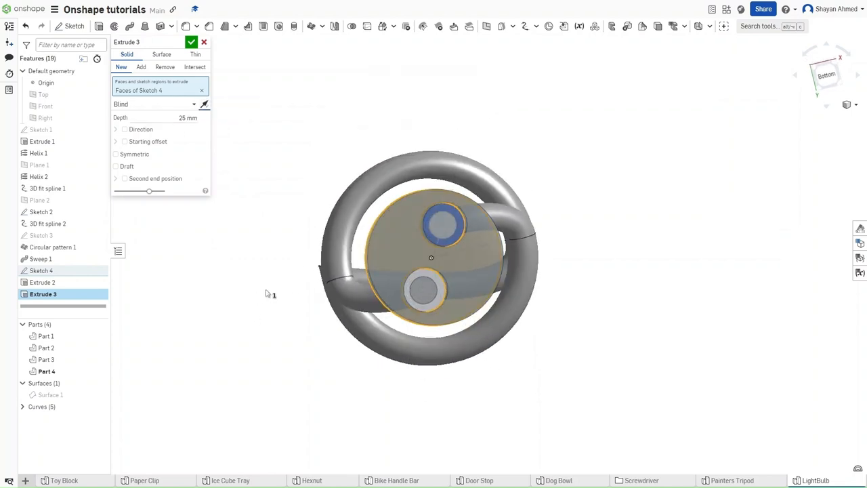
click(425, 290)
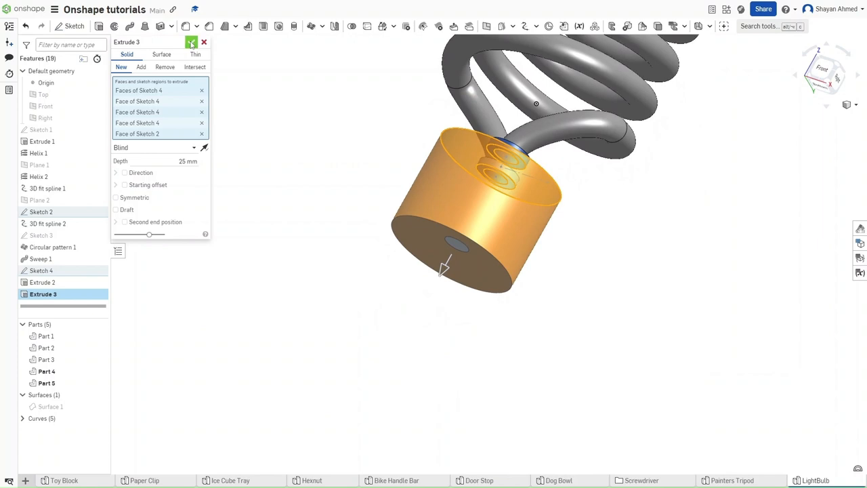
click(193, 42)
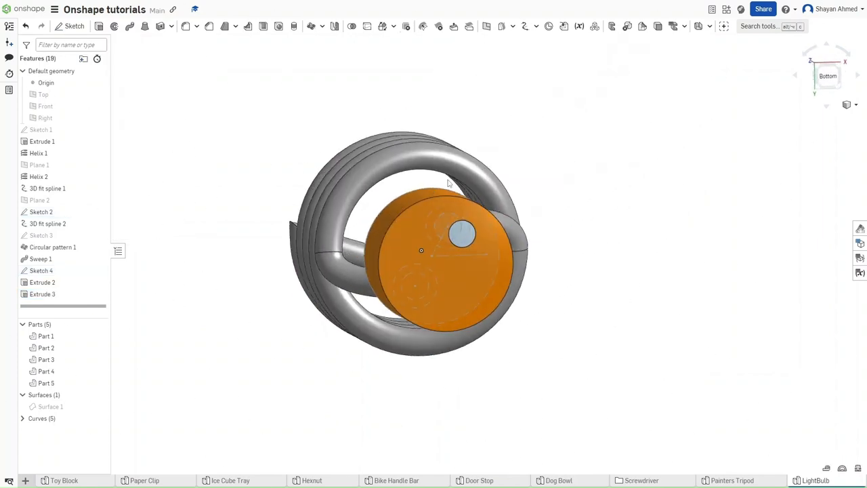
drag(447, 183, 463, 237)
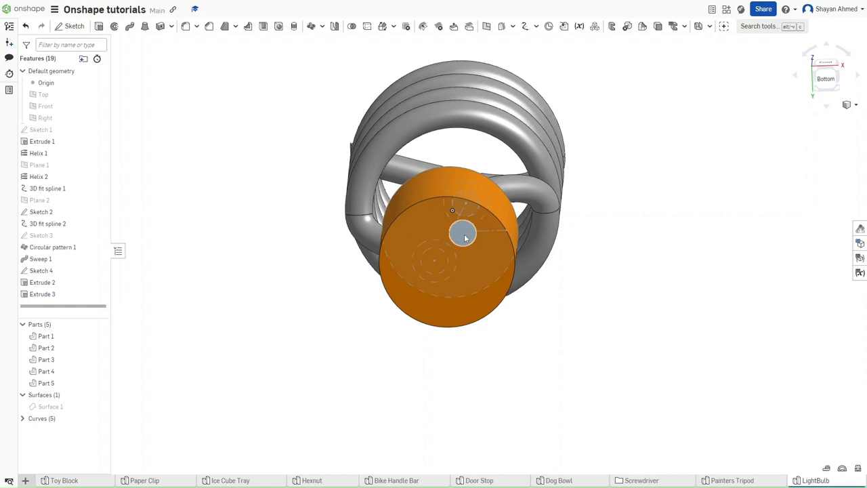
drag(464, 233, 433, 264)
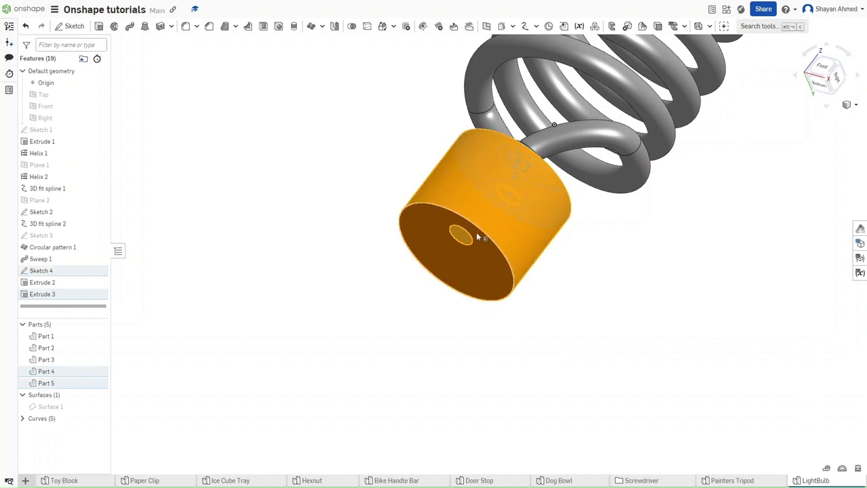
click(42, 292)
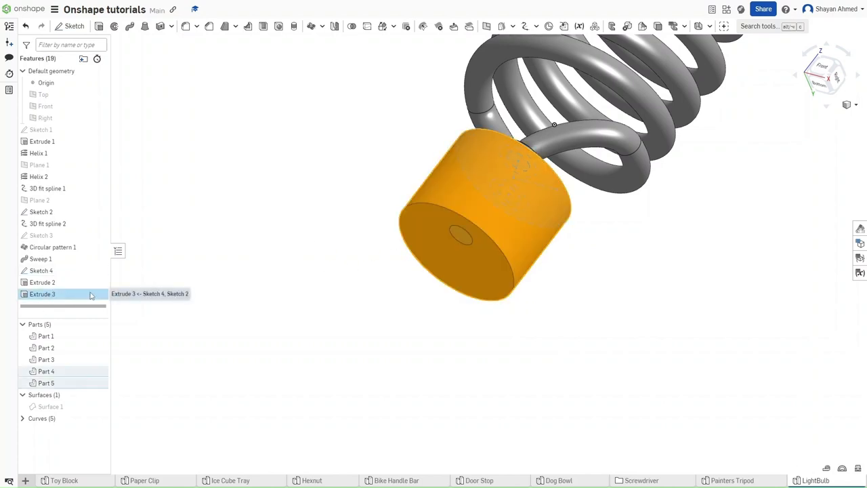
double_click(42, 293)
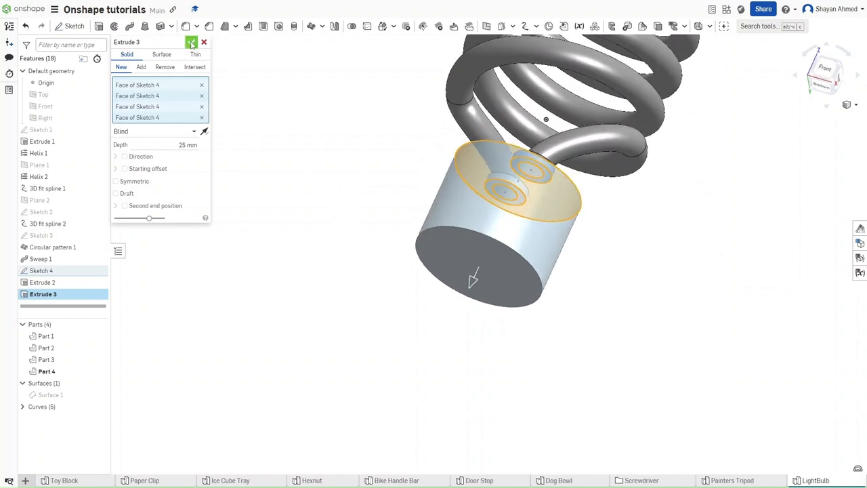
click(192, 42)
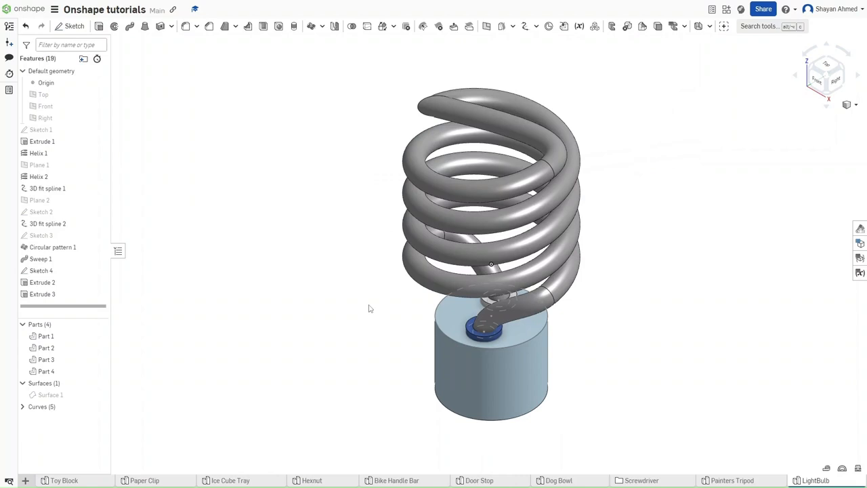
mouse_move(267, 51)
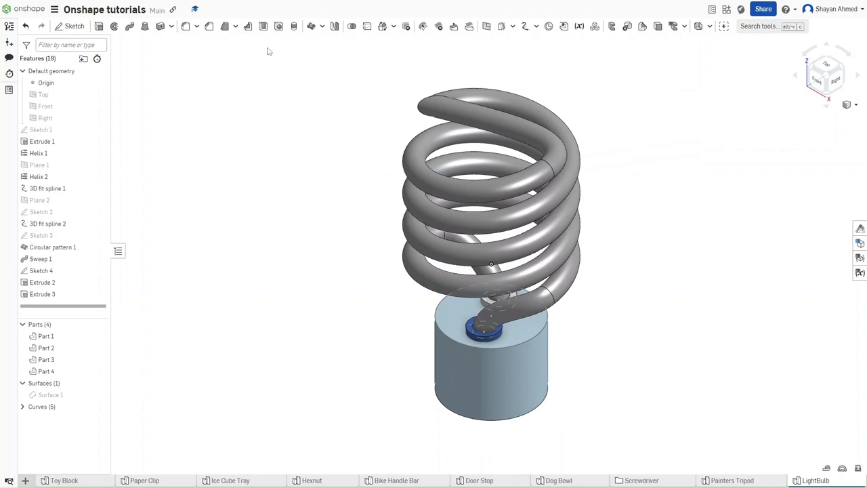
mouse_move(225, 26)
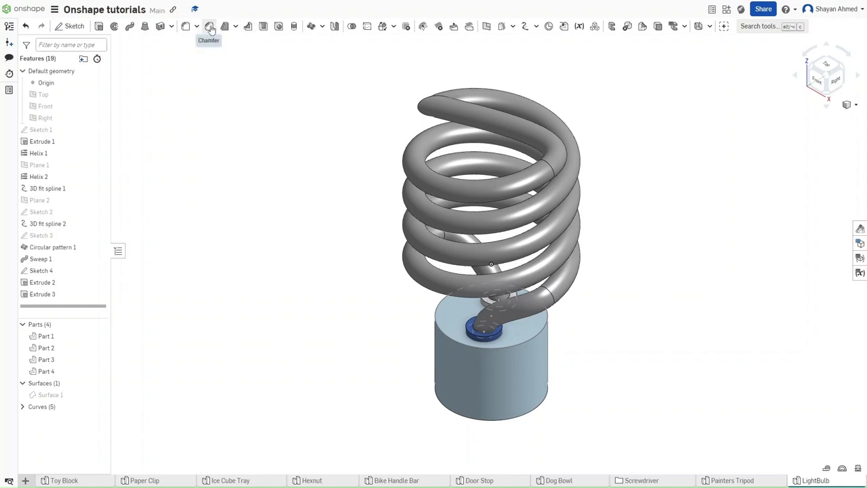
Chamfer the base cylinder's top edge with an equal distance of 2 mm
click(211, 26)
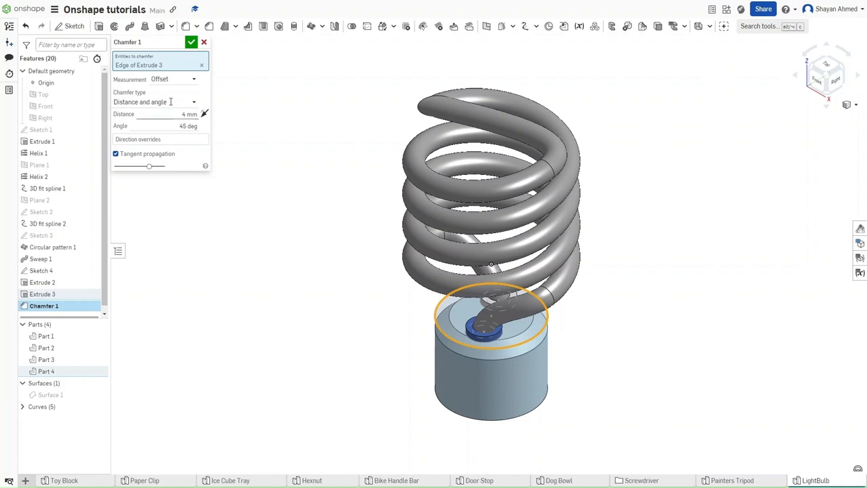
mouse_move(177, 89)
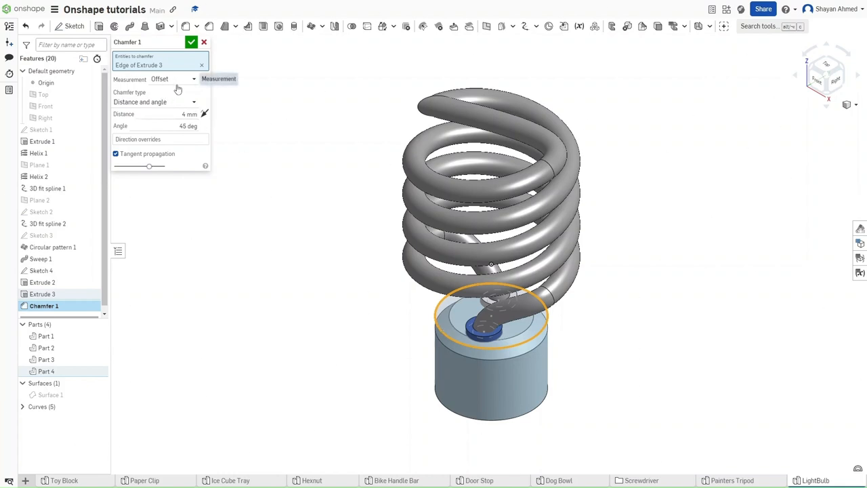
mouse_move(177, 101)
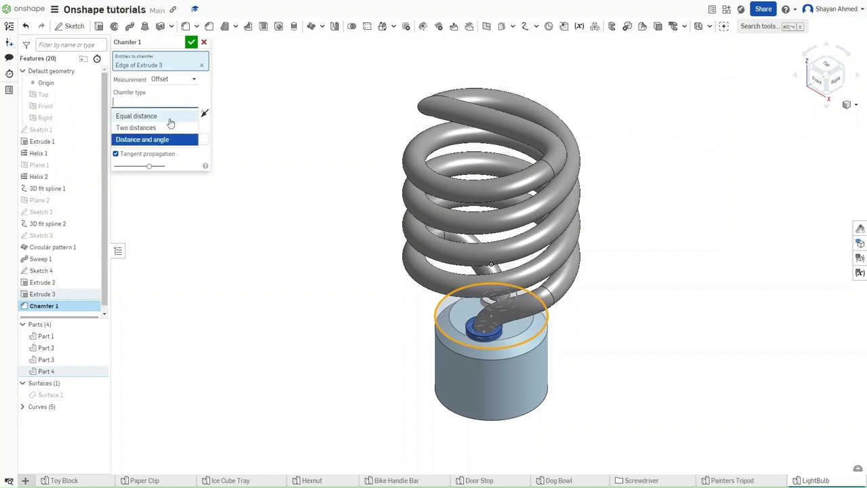
click(135, 116)
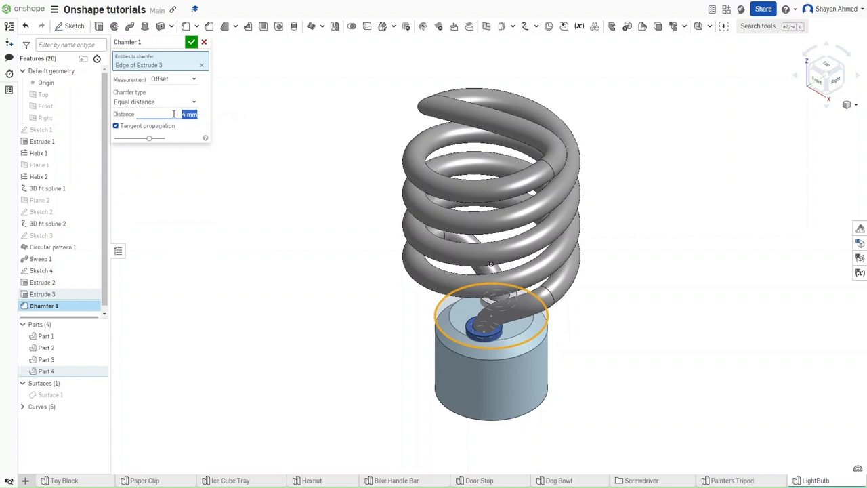
text(2 mm)
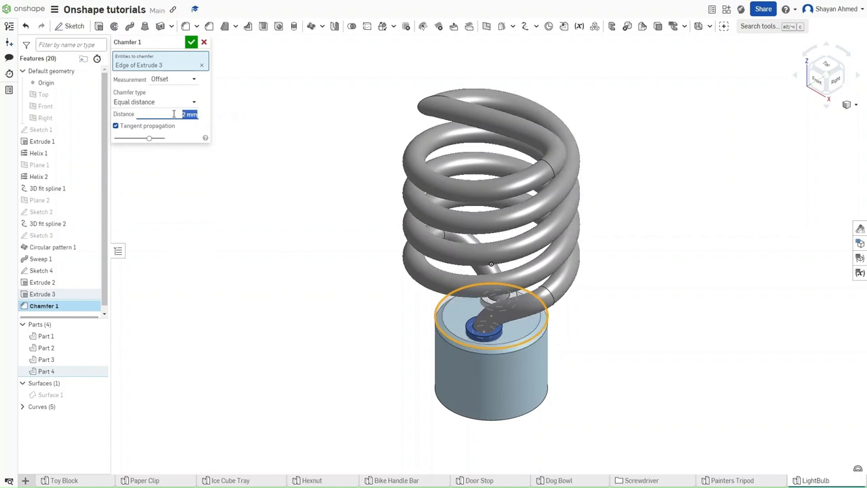
click(192, 42)
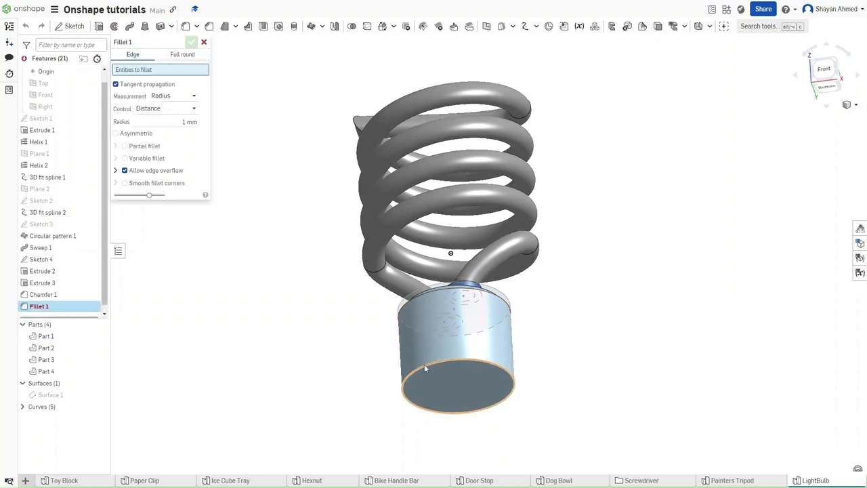
Fillet the base cylinder's bottom edge, then select its bottom face for the next extrude
click(425, 368)
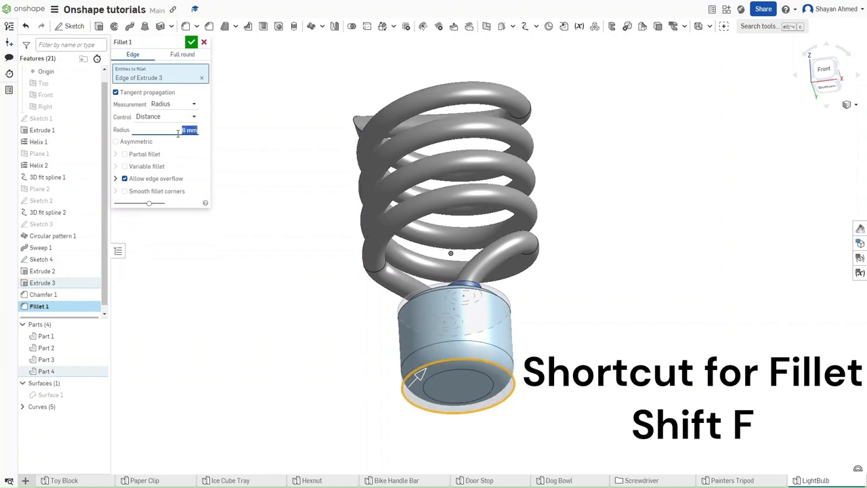
click(192, 42)
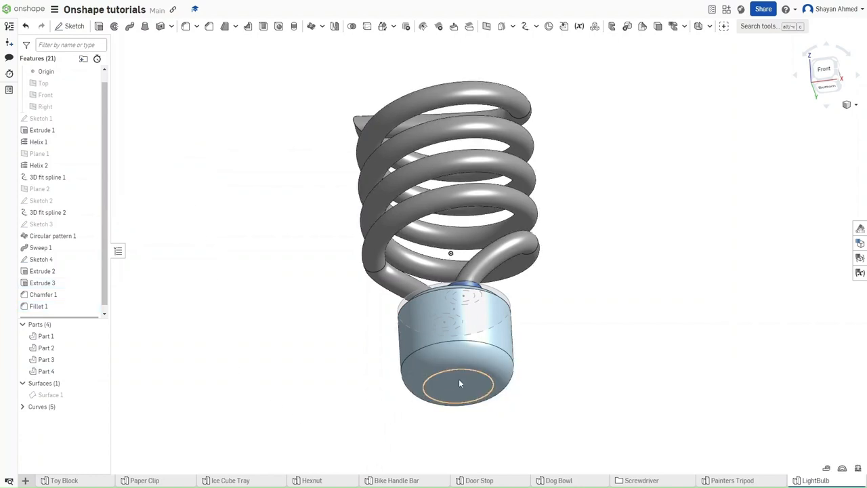
click(464, 384)
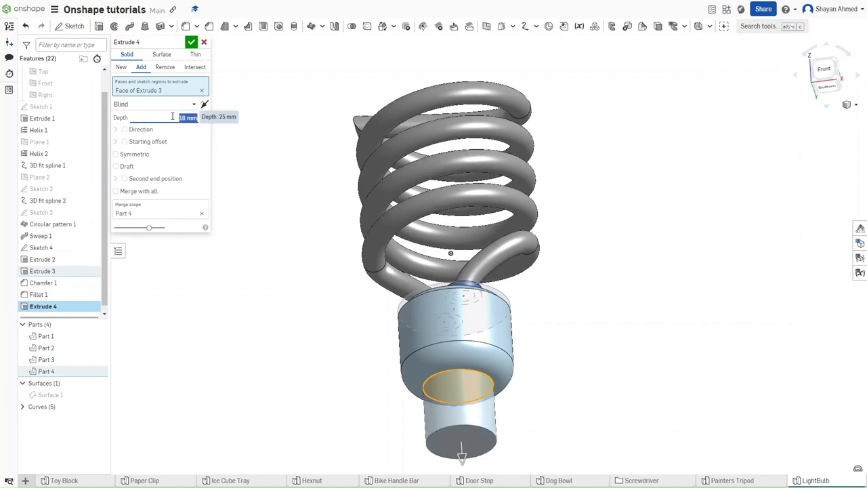
Extrude a narrower 35 mm cylinder below the base and chamfer its bottom edge 2 mm
click(193, 41)
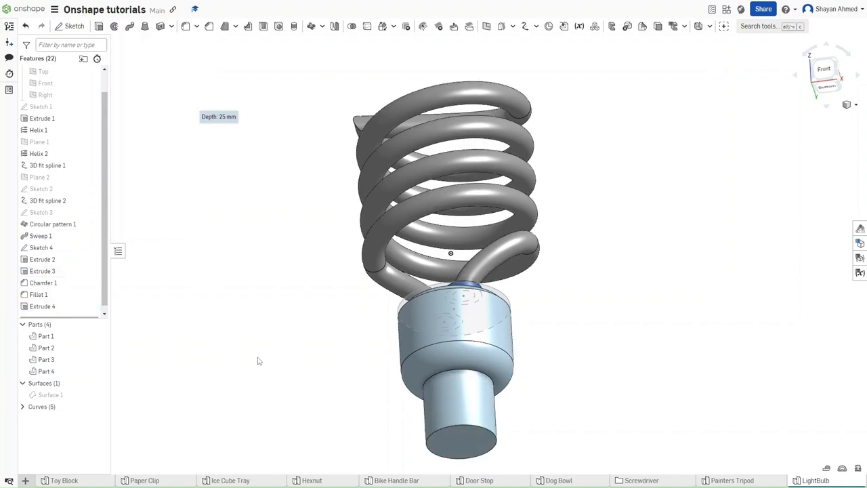
mouse_move(209, 26)
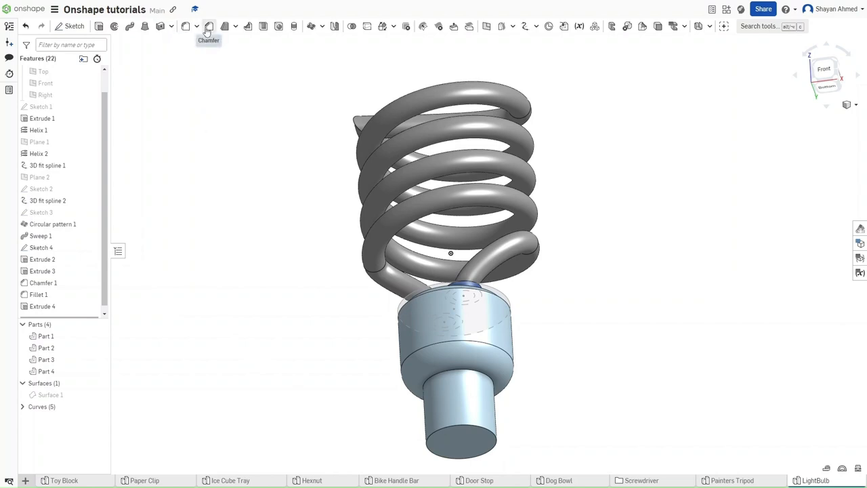
click(209, 26)
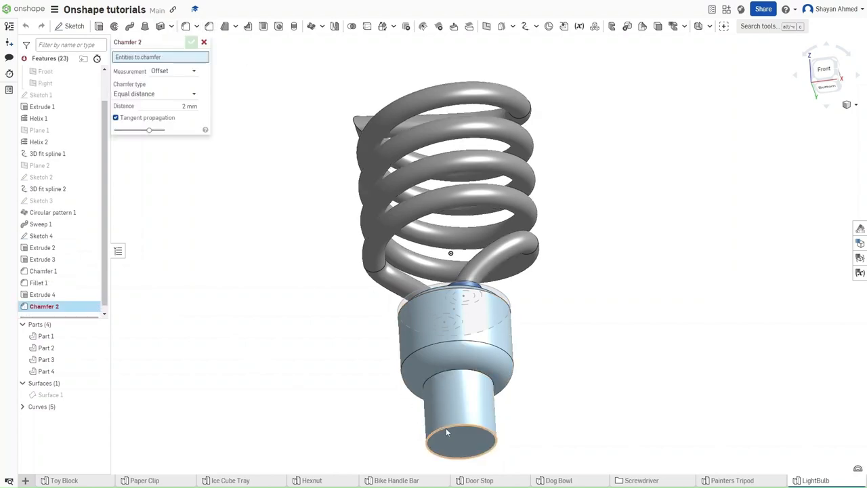
click(460, 445)
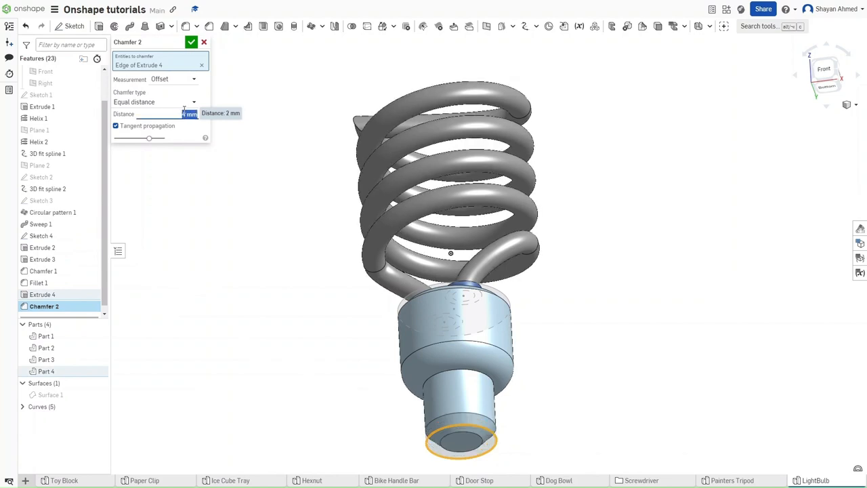
click(192, 42)
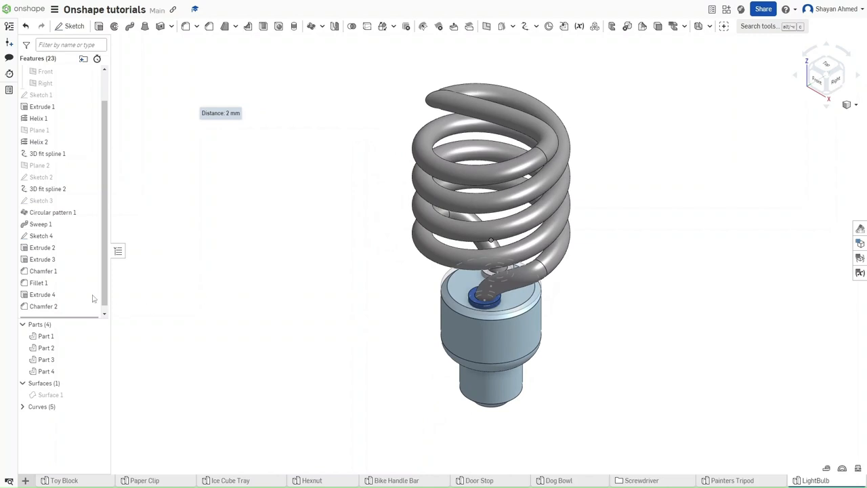
mouse_move(100, 247)
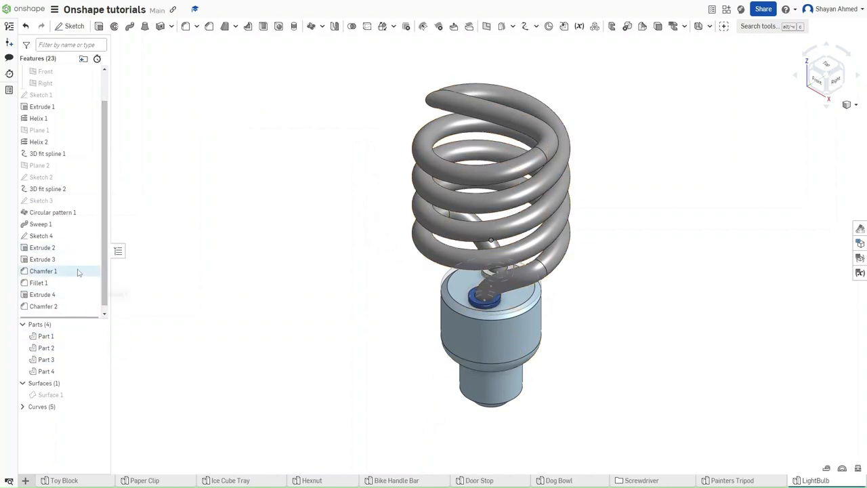
Set Part 1, the coil tube, to a yellow appearance
click(38, 284)
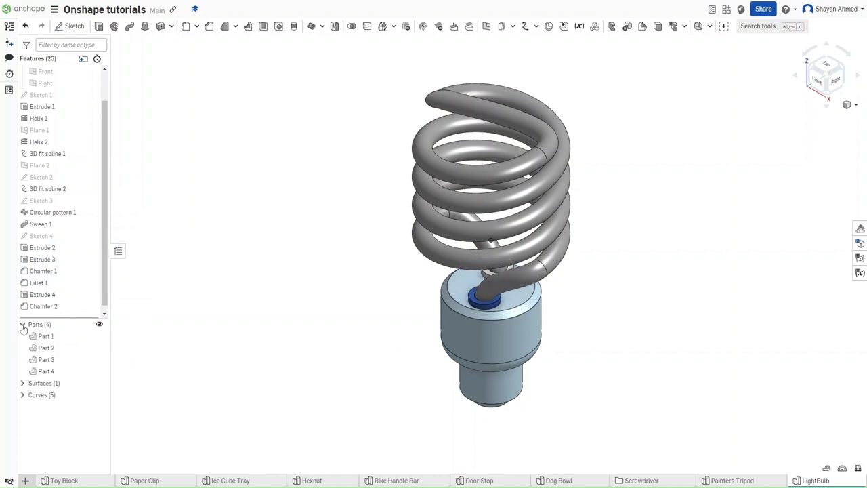
click(46, 336)
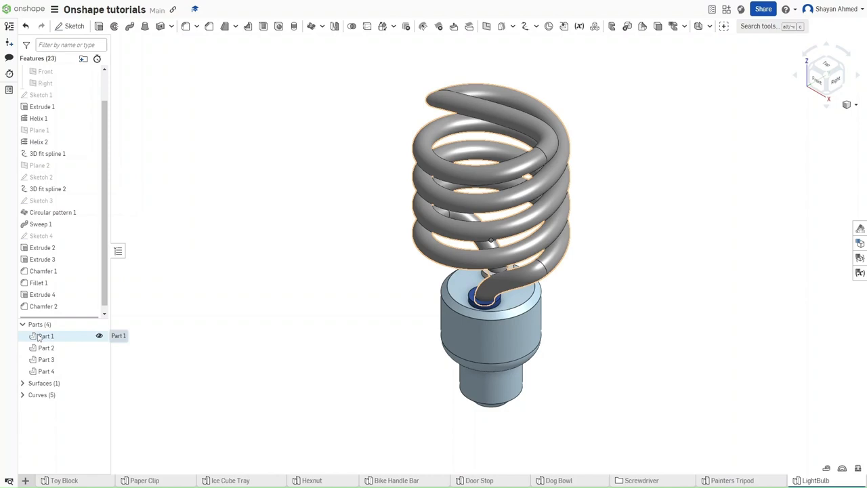
right_click(46, 336)
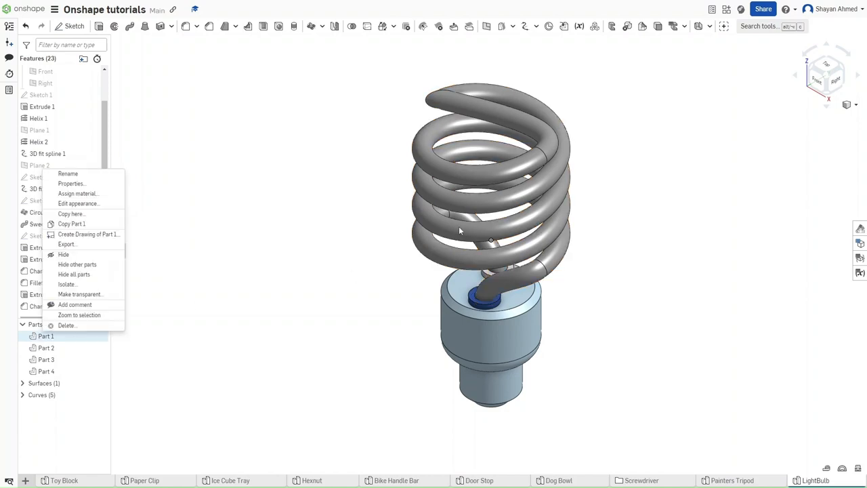
click(79, 203)
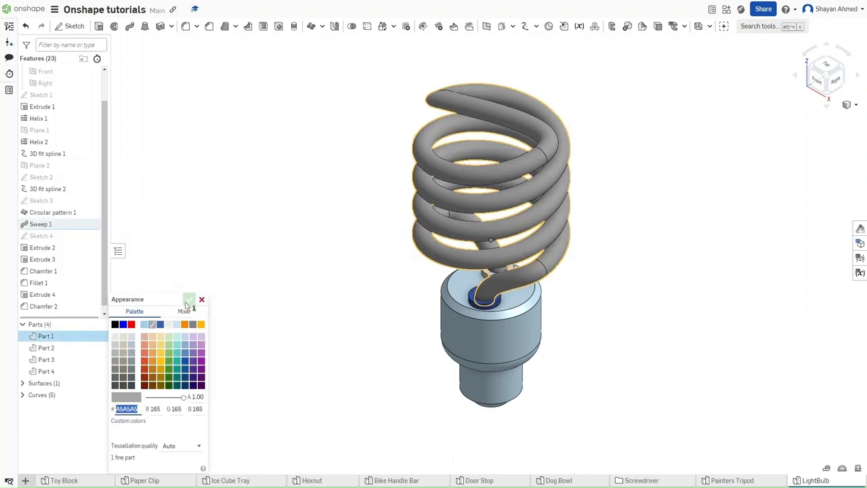
click(160, 358)
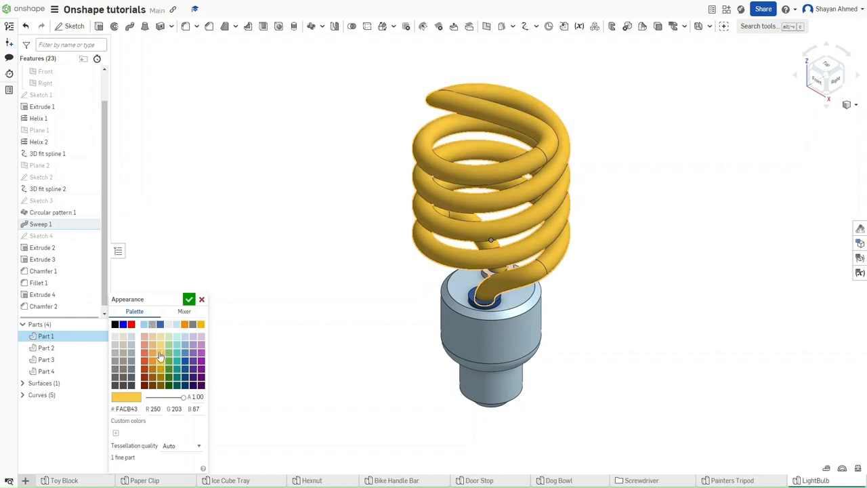
click(190, 299)
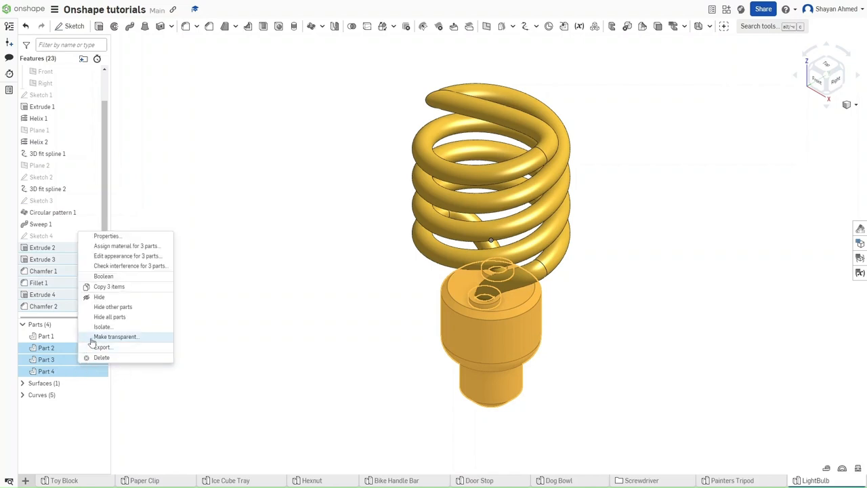
mouse_move(122, 256)
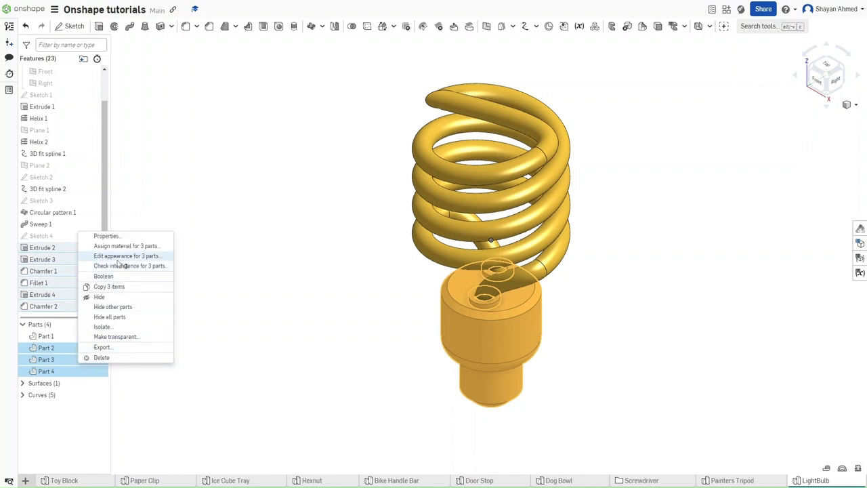
Set the three base parts (Parts 2–4) to light gray
click(127, 255)
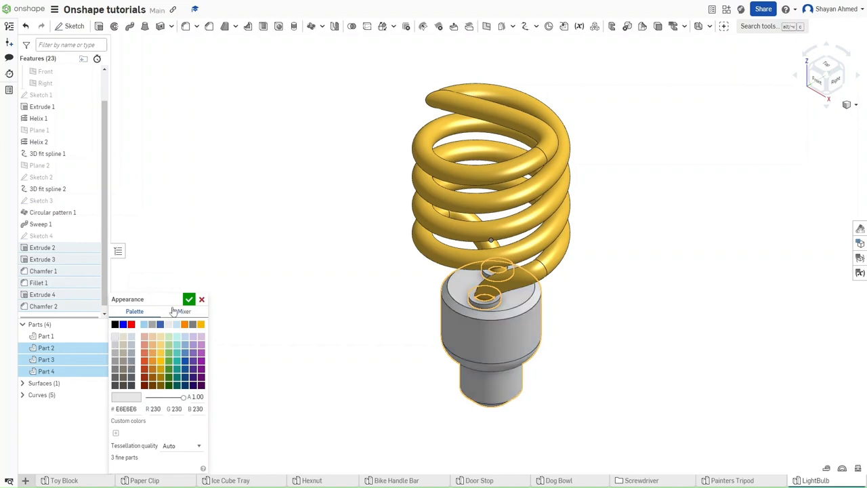
click(190, 299)
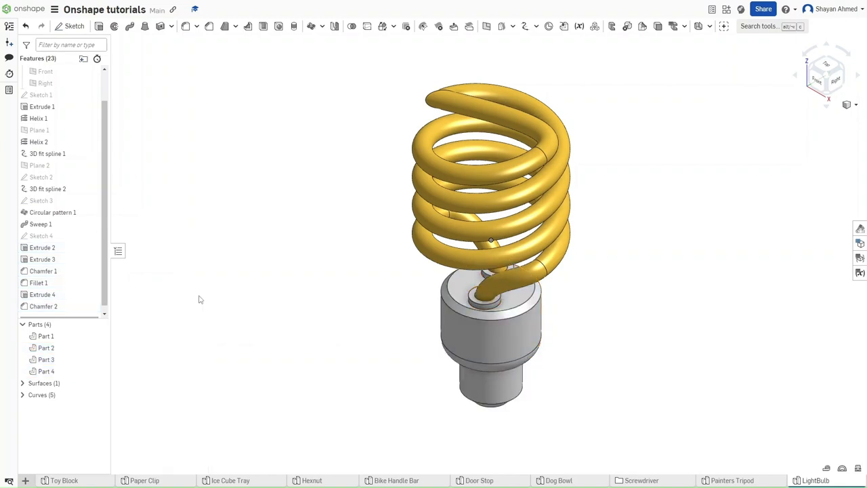